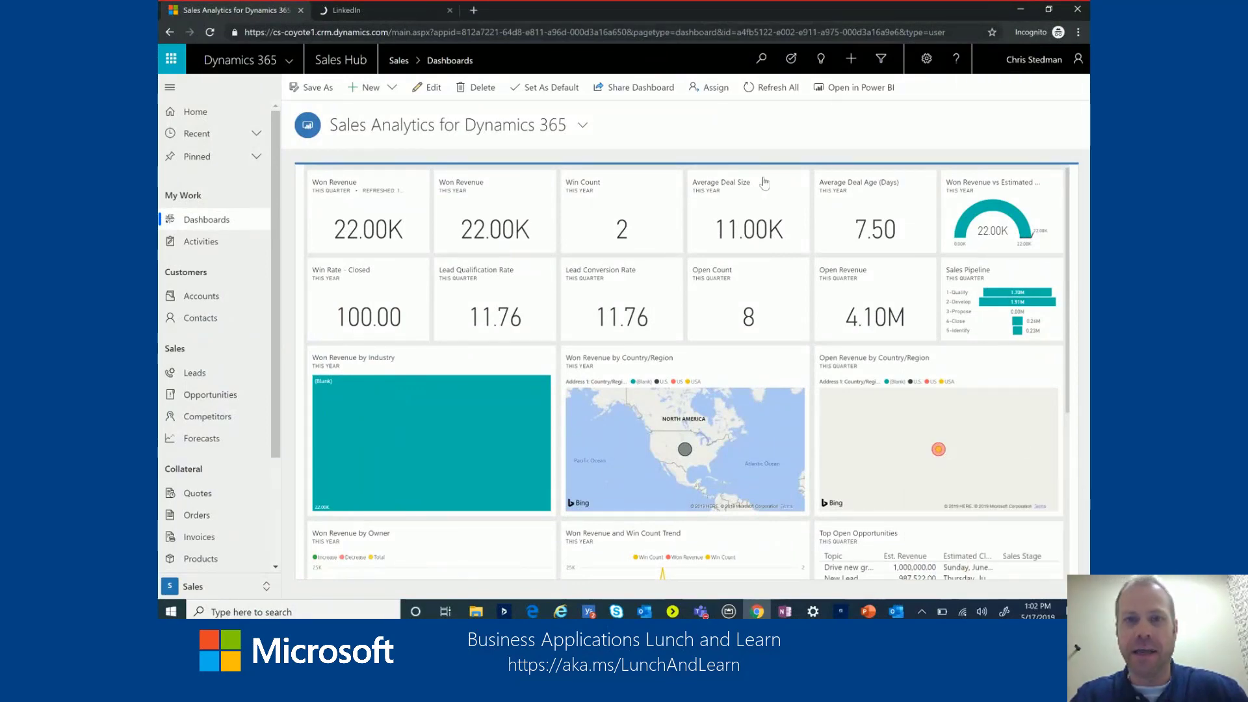
pyautogui.moveTo(669, 120)
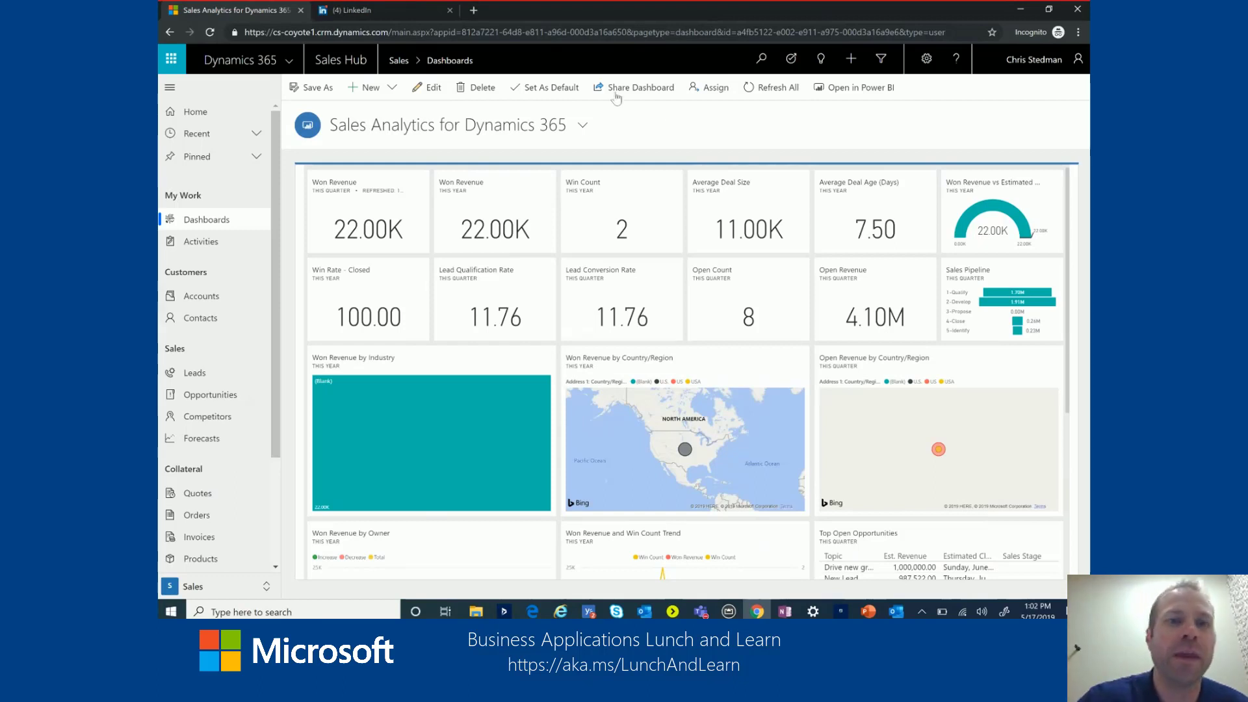
pyautogui.moveTo(939, 109)
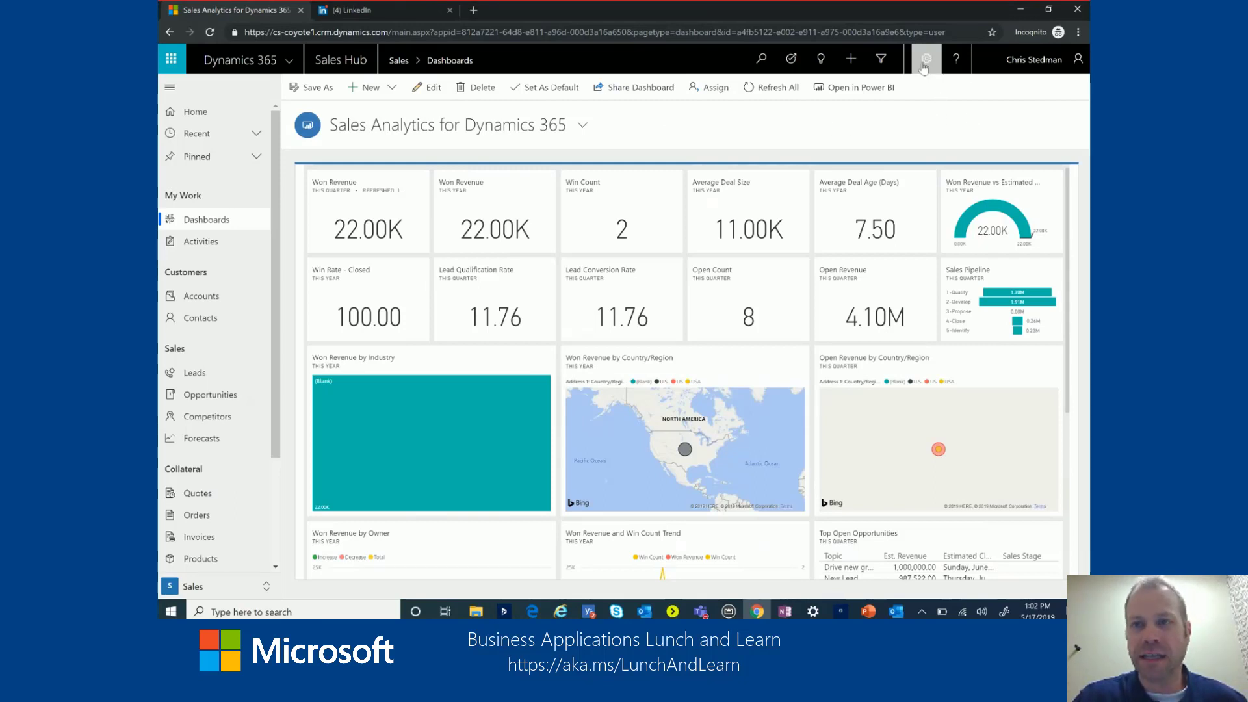
# - Open Advanced Settings from the Settings gear to reach the Business Management page
pyautogui.click(925, 59)
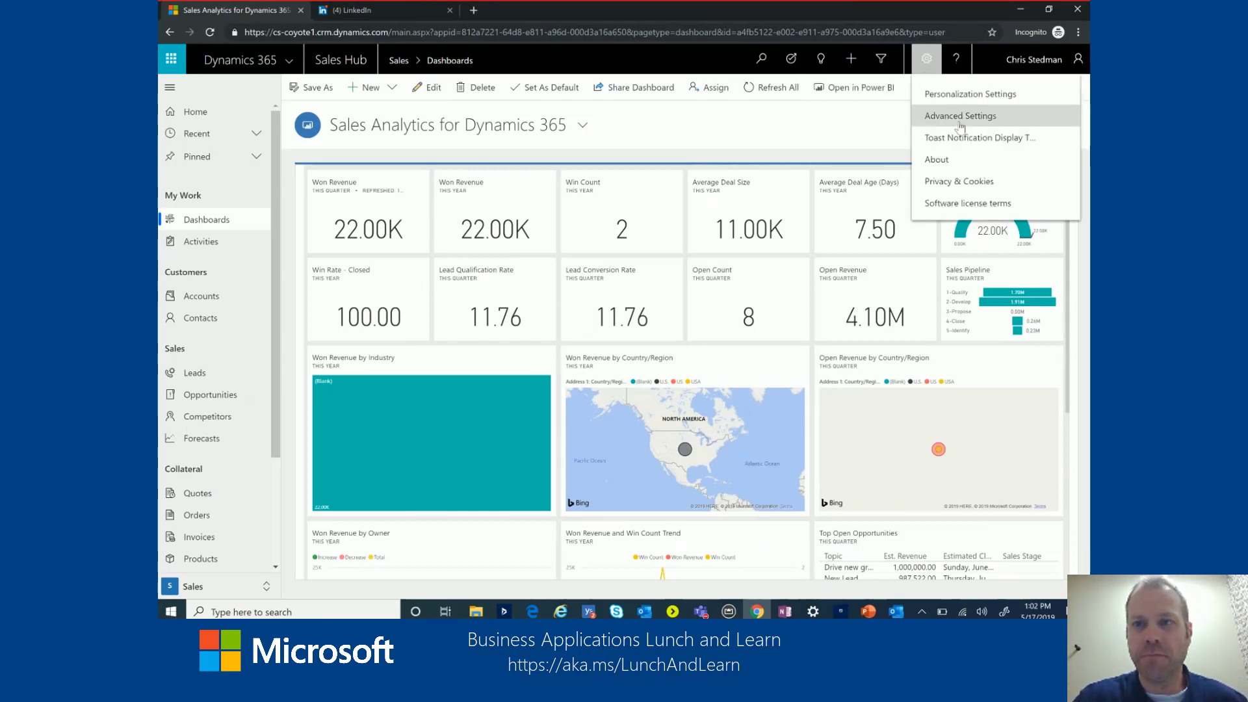
pyautogui.click(959, 116)
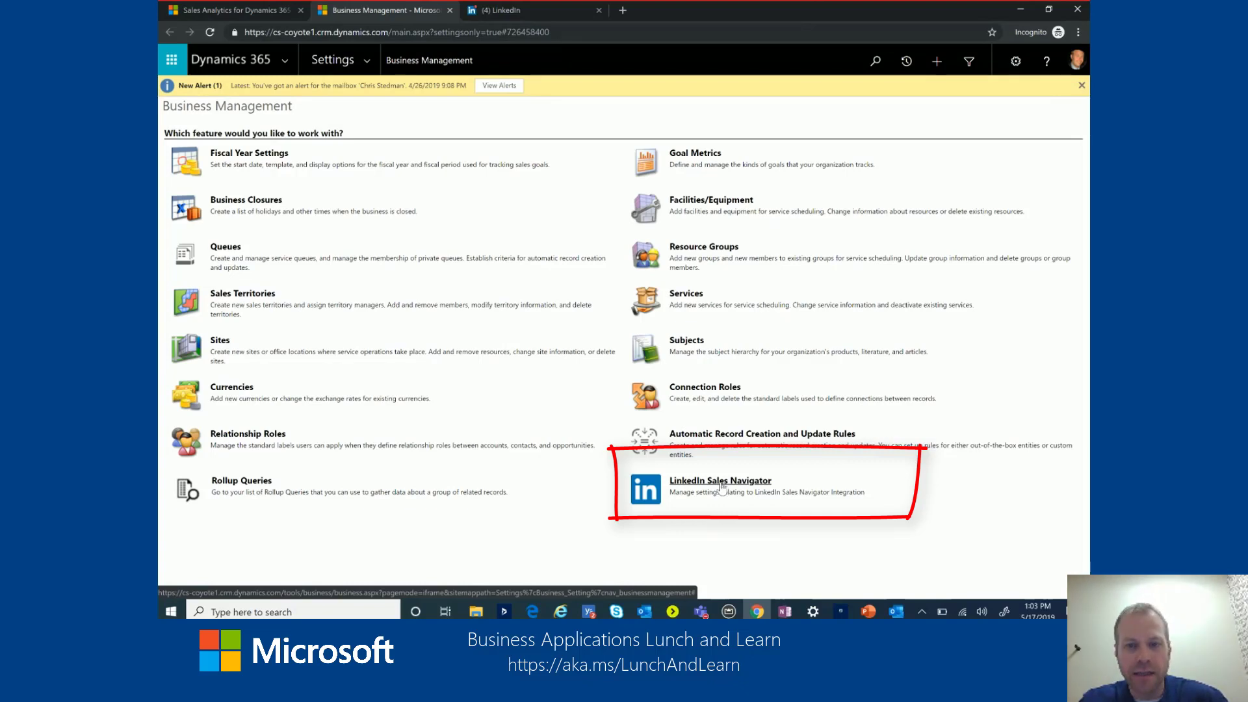
# - Confirm Sales Navigator integration is enabled, close it, and return to the Sales Analytics dashboard
pyautogui.click(720, 480)
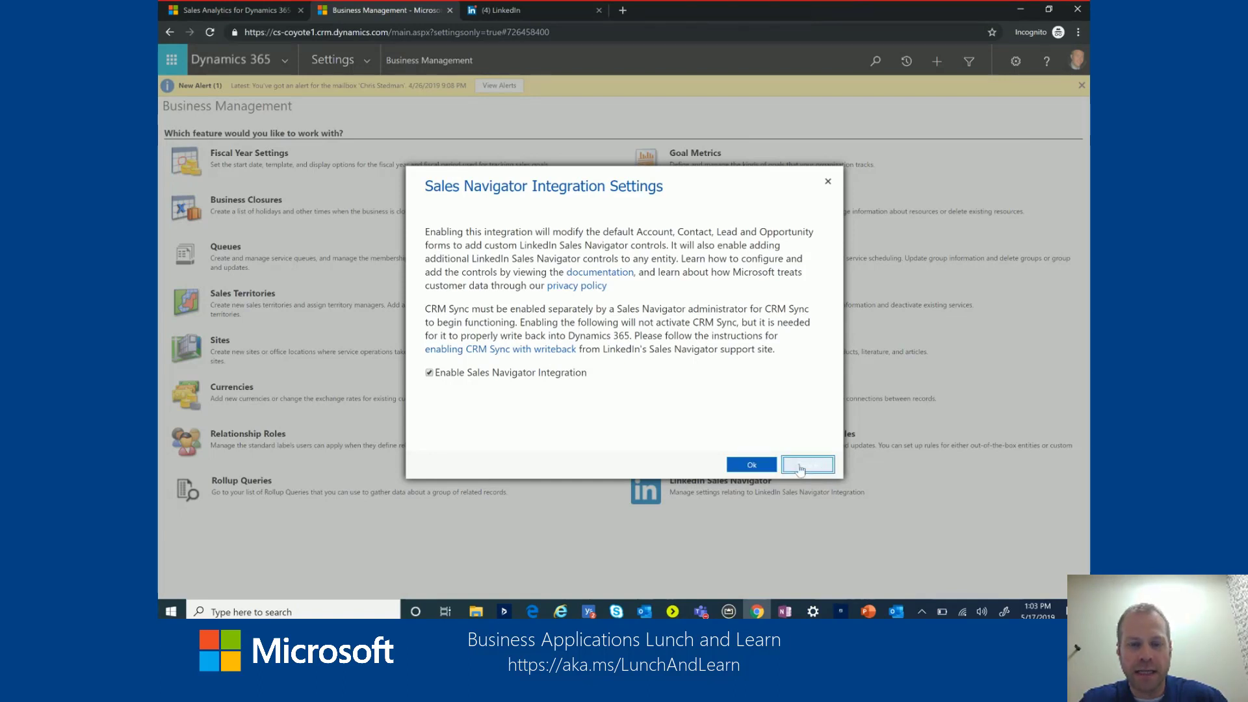
pyautogui.click(806, 464)
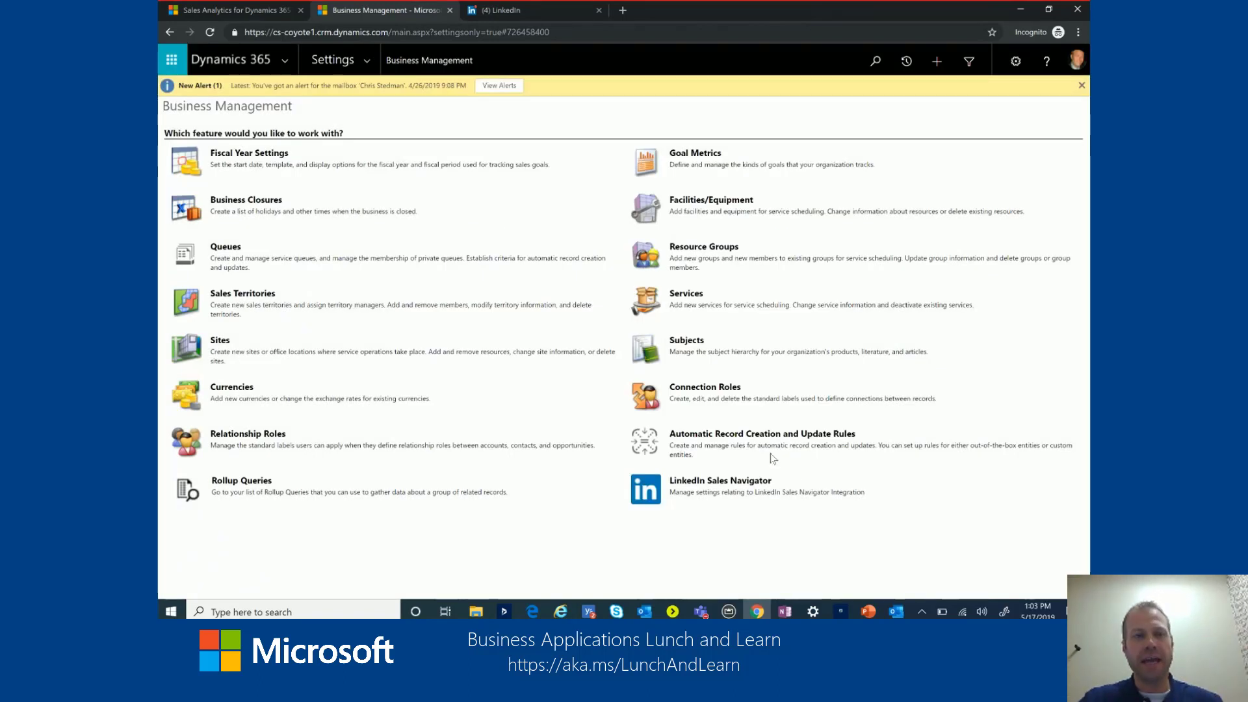
pyautogui.click(231, 9)
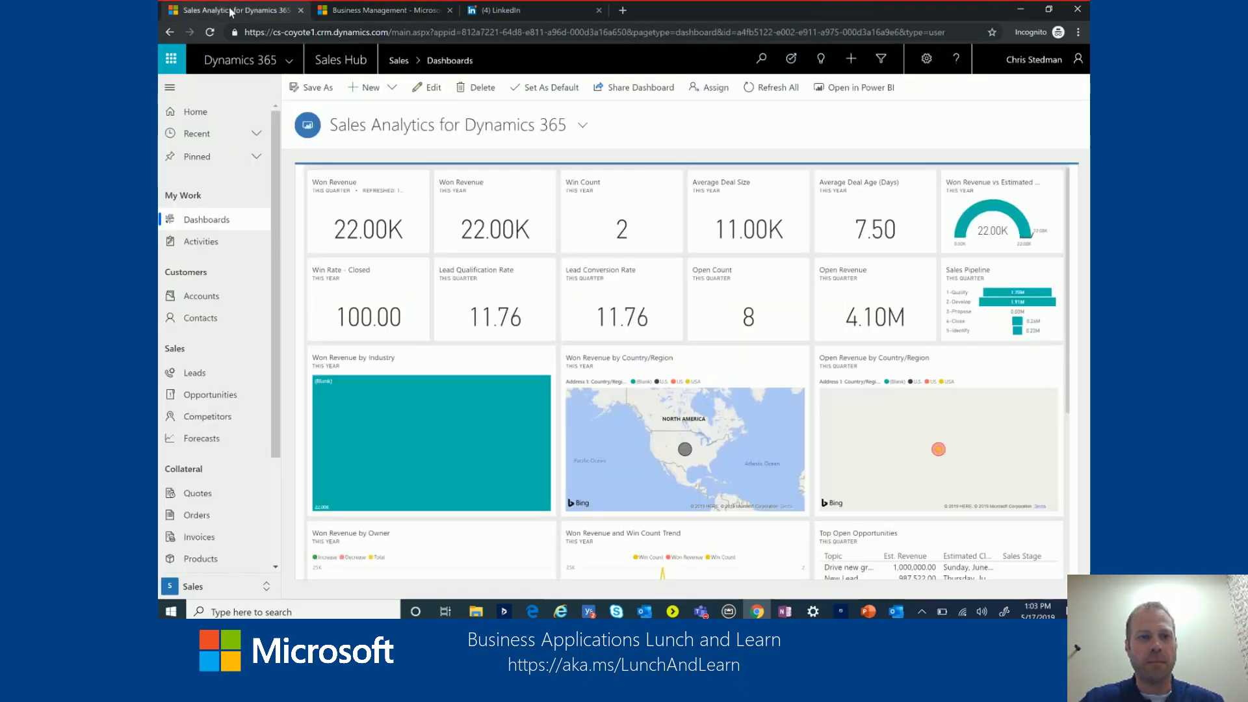
# - Open the Satya Nadella contact to display its LinkedIn Sales Navigator profile card
pyautogui.click(201, 318)
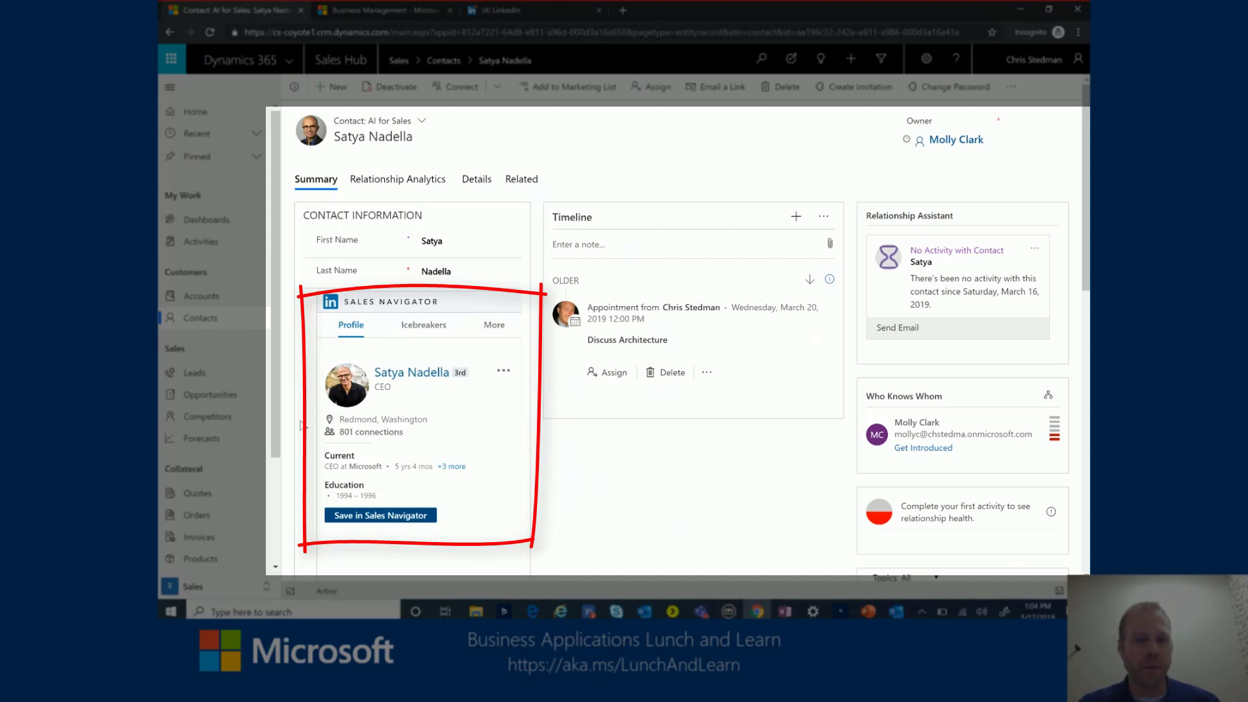
pyautogui.moveTo(407, 524)
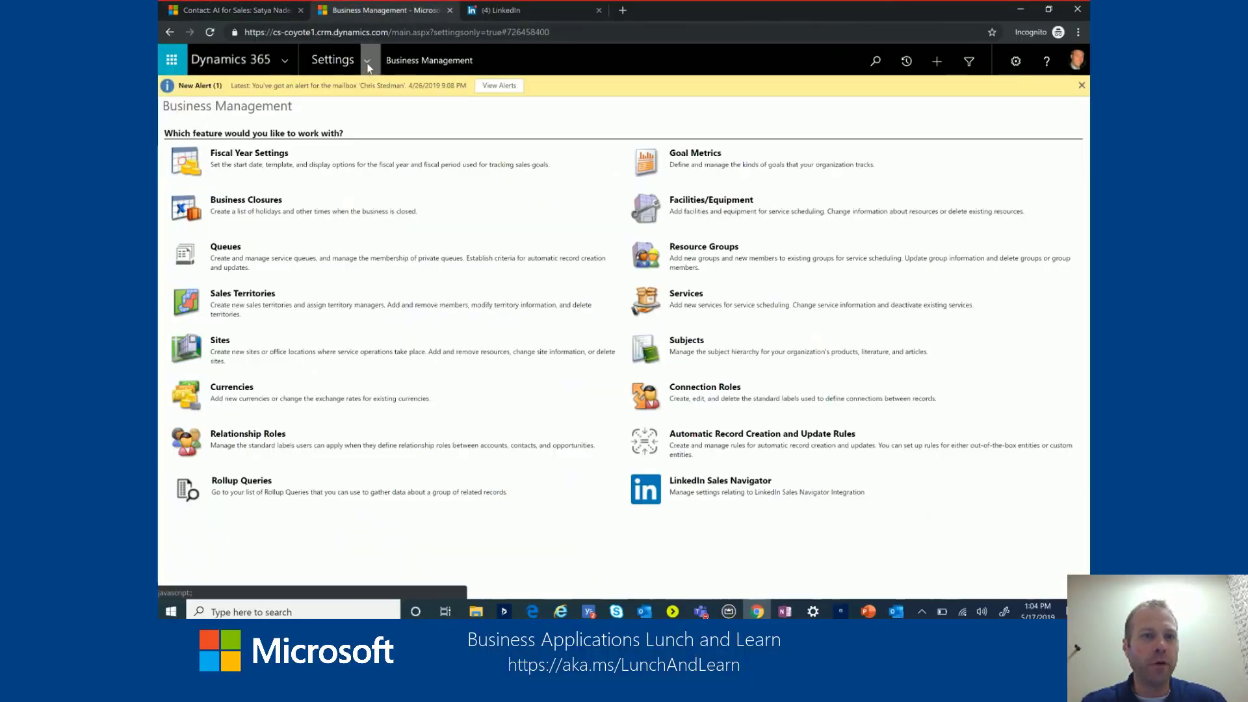
# - Customize the system and expand Entities > Account to show the Account forms
pyautogui.click(355, 178)
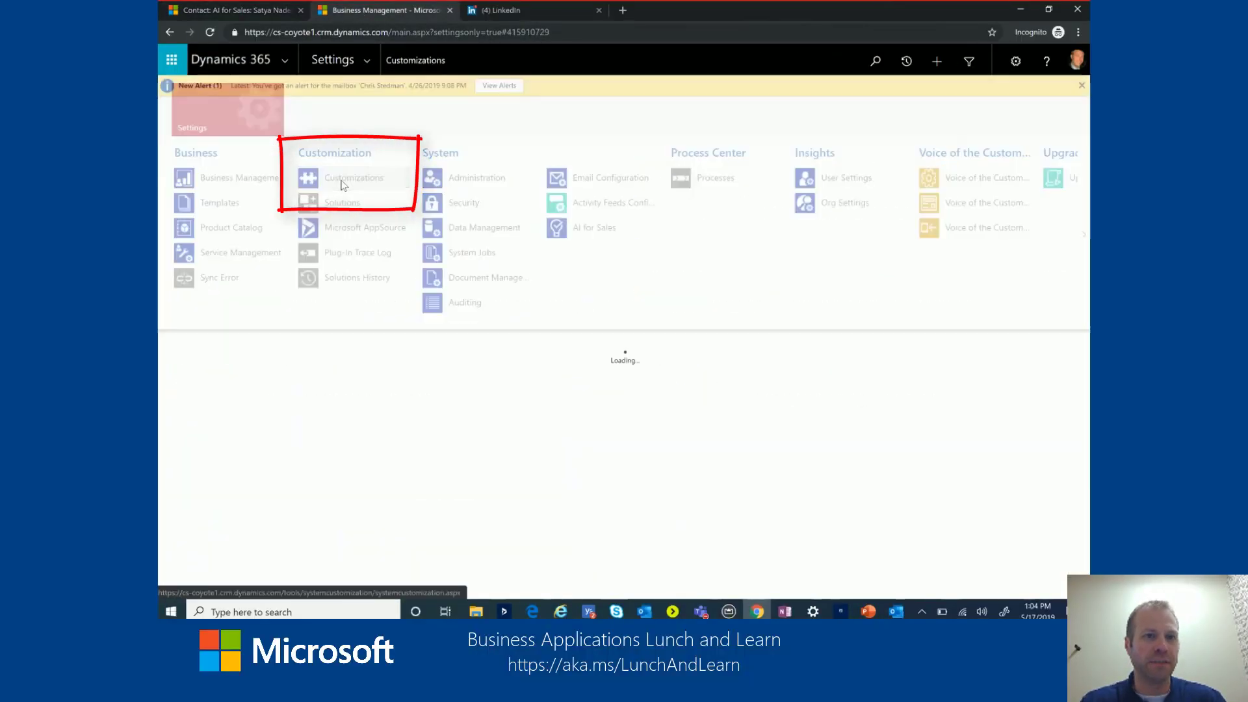
pyautogui.click(354, 178)
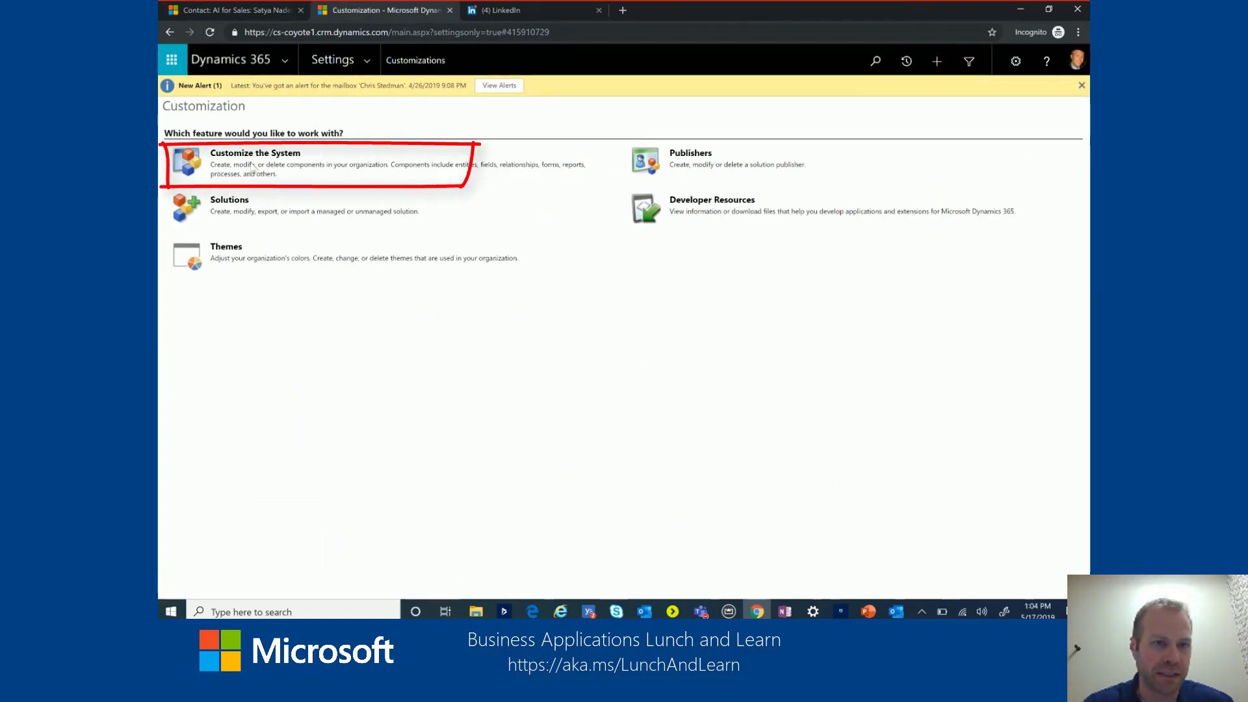
pyautogui.click(255, 153)
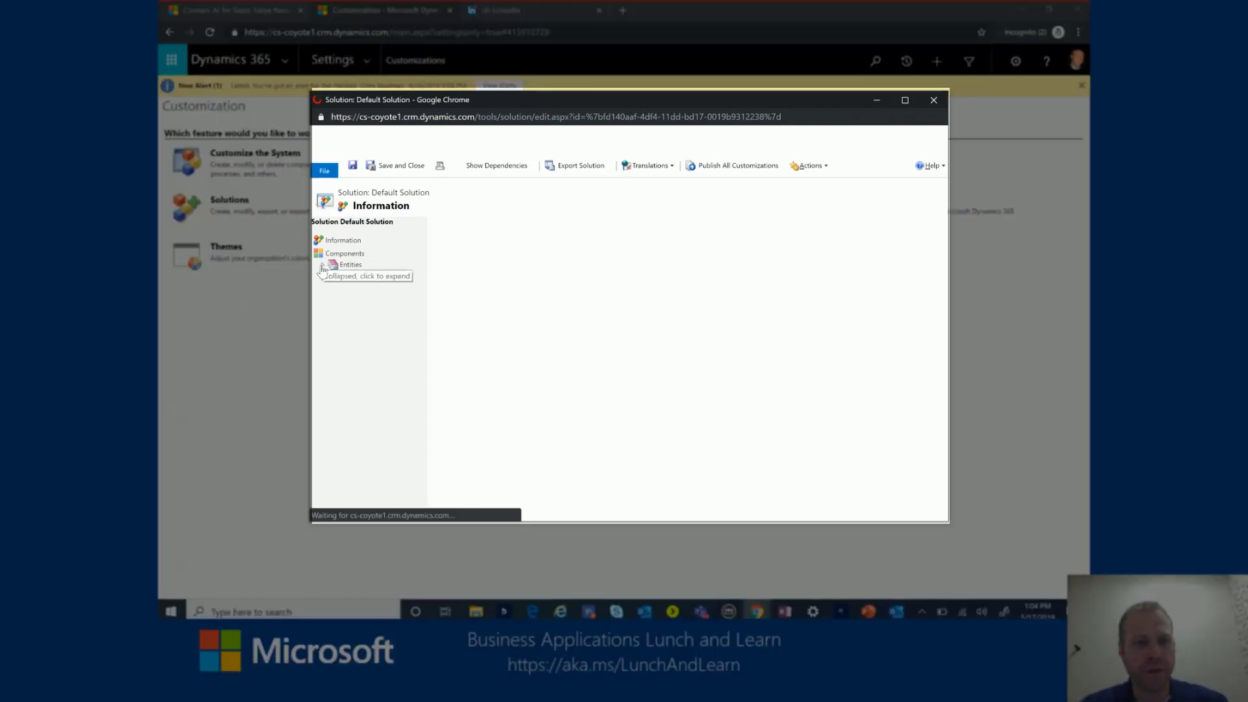
pyautogui.click(321, 265)
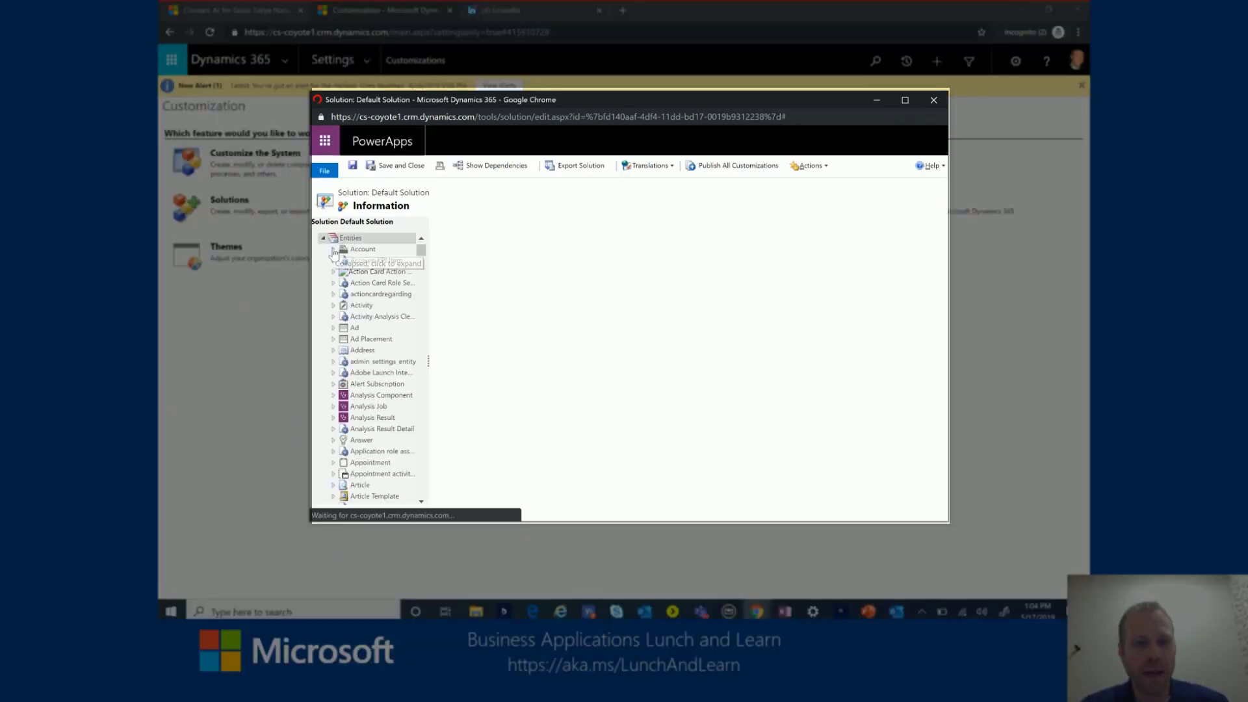
pyautogui.click(334, 265)
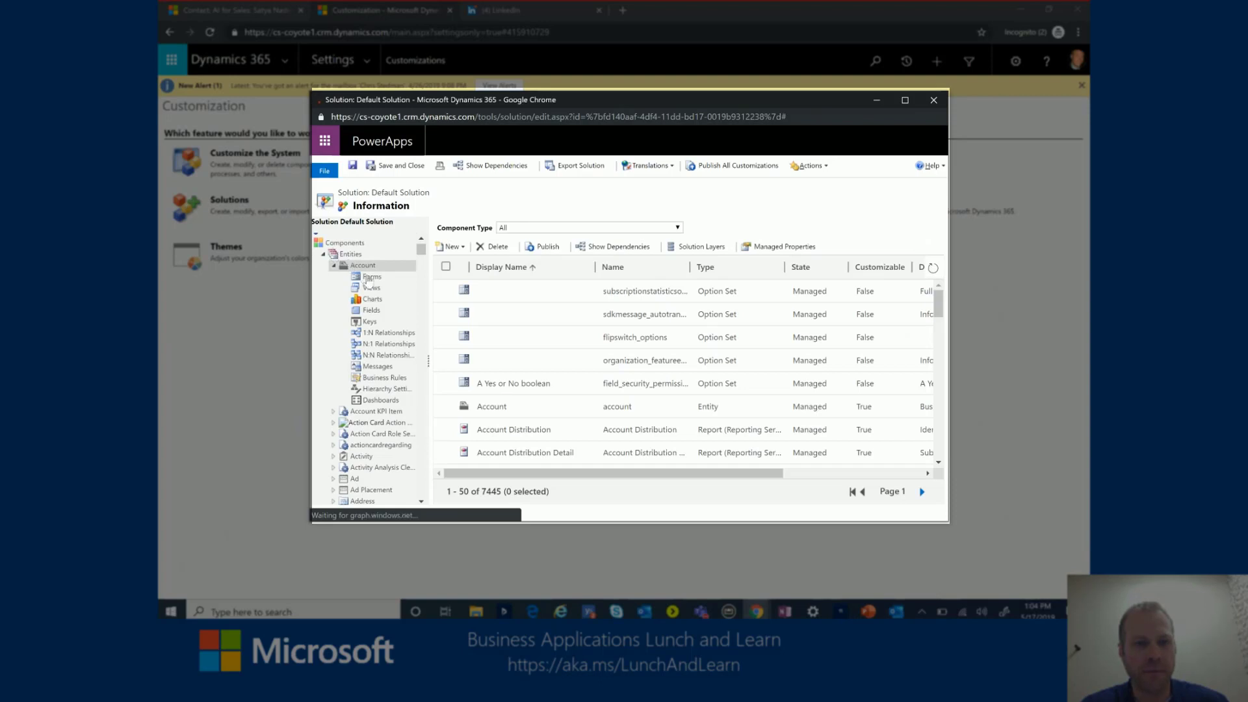
pyautogui.click(371, 276)
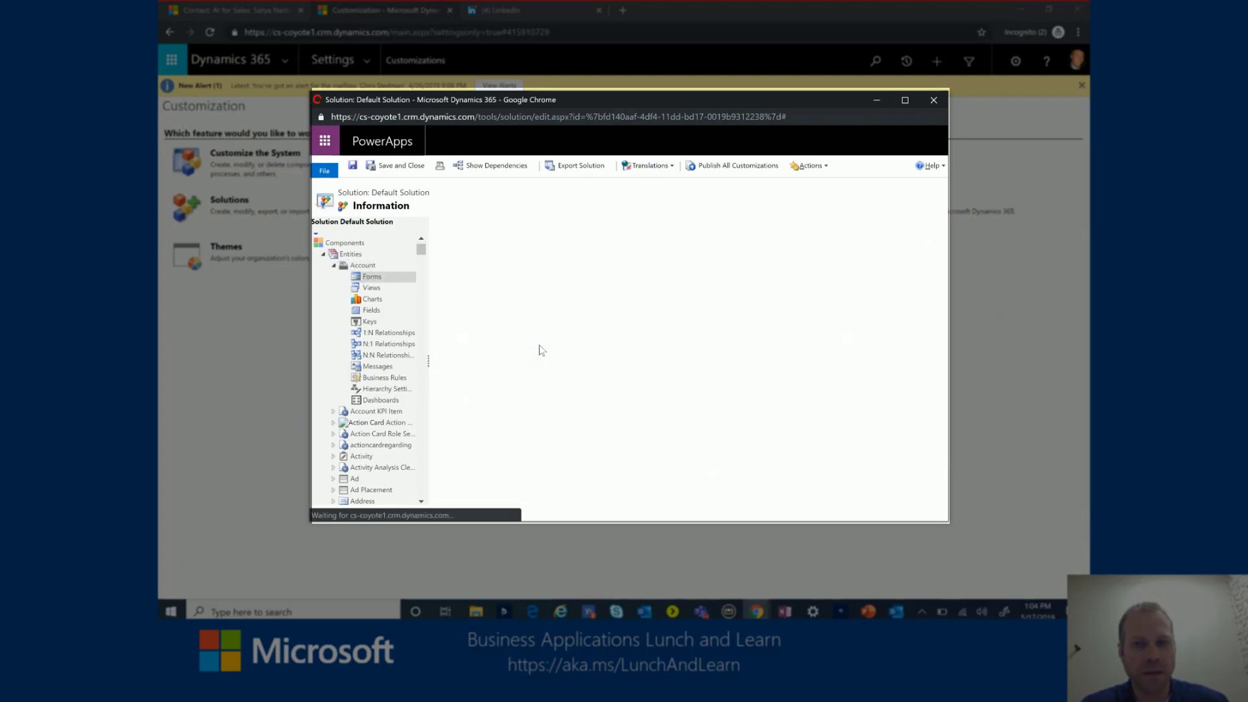
# - Open the Account main form in the PowerApps form editor
pyautogui.click(371, 277)
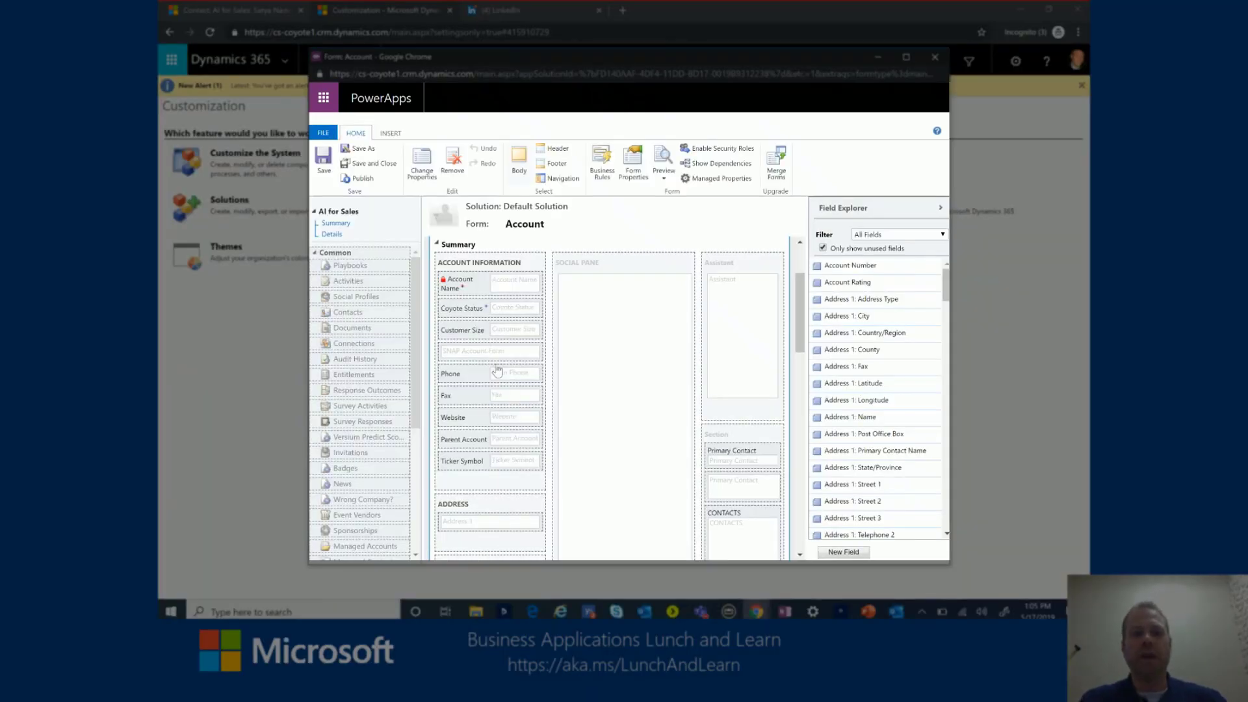
pyautogui.moveTo(466, 361)
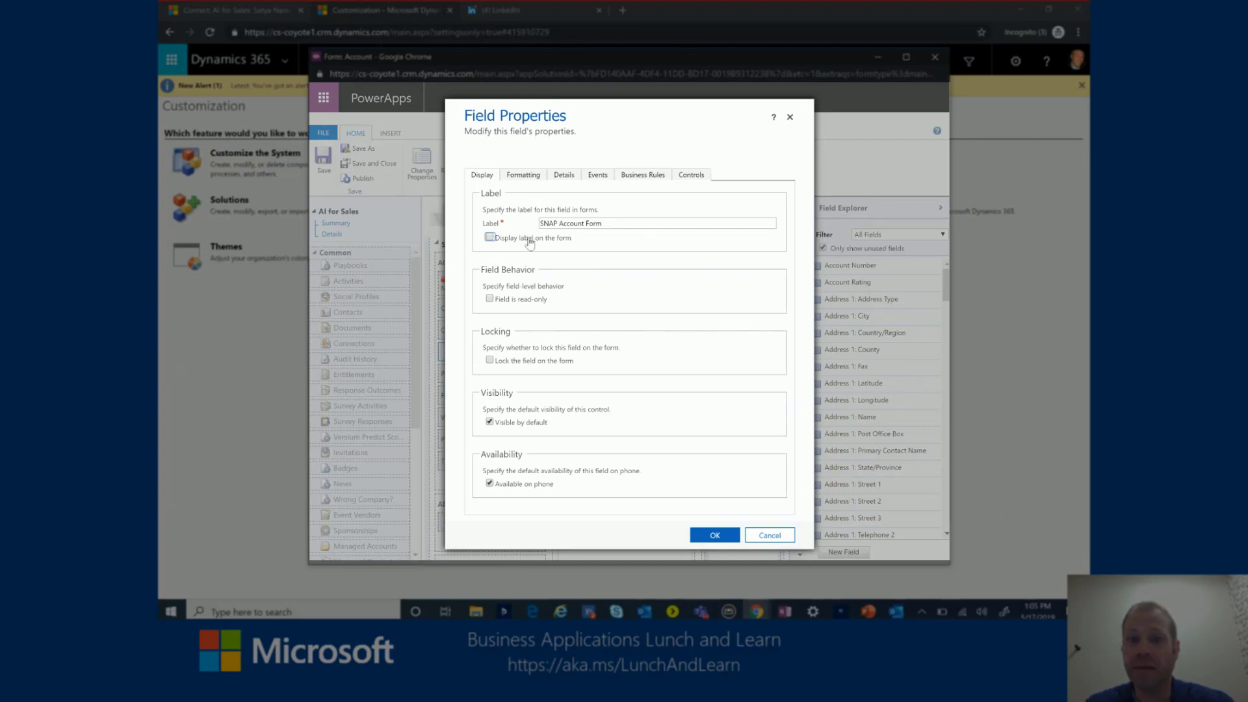
# - Hide the SNAP Account Form field label and add the LinkedIn Sales Navigator Account control
pyautogui.click(489, 237)
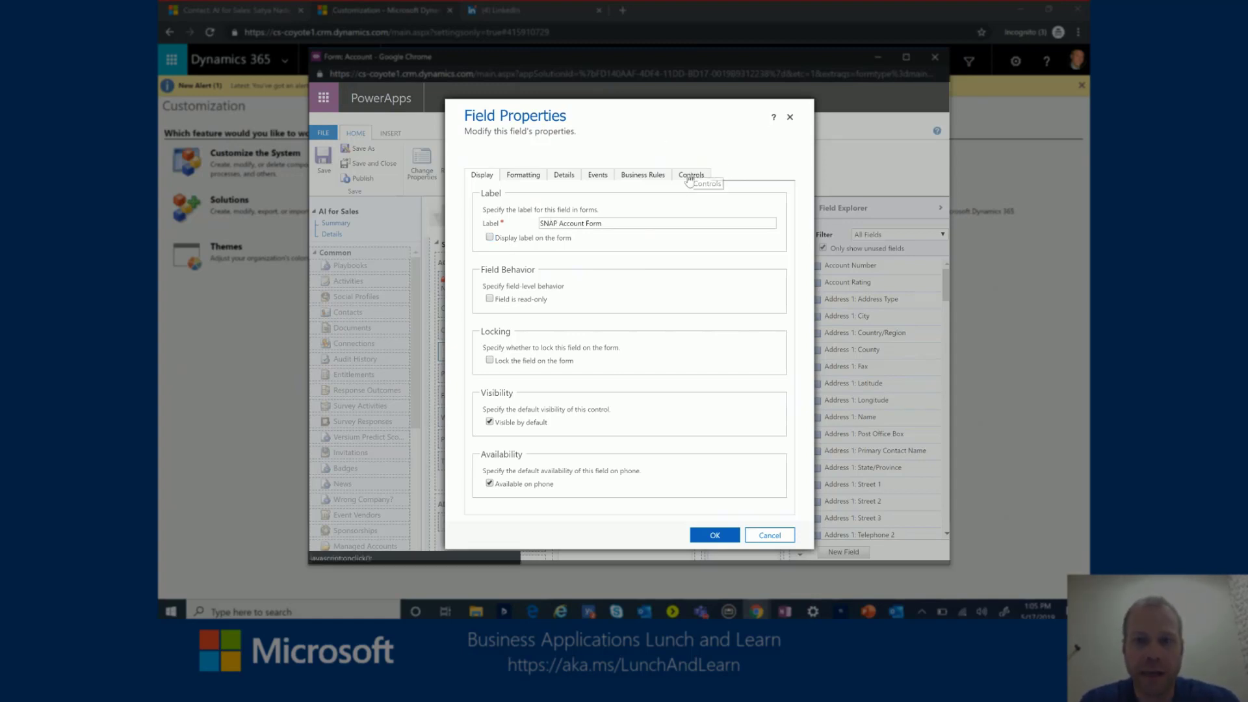
pyautogui.click(692, 174)
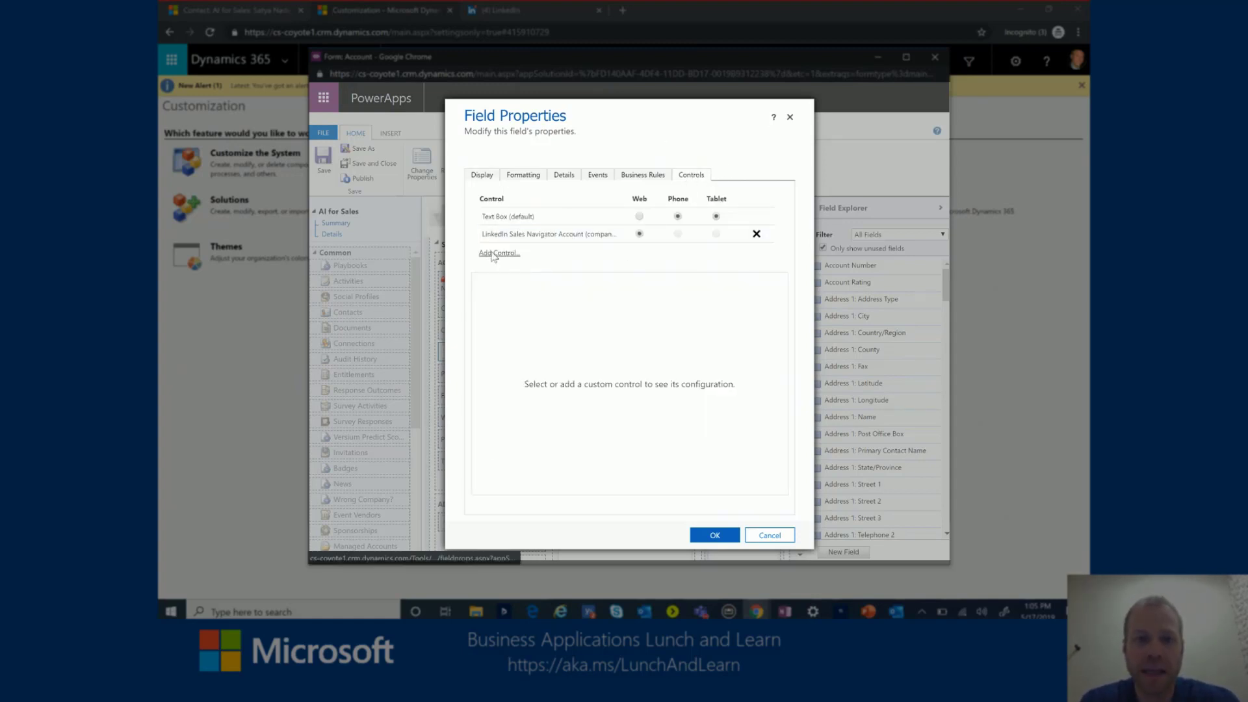
pyautogui.click(499, 253)
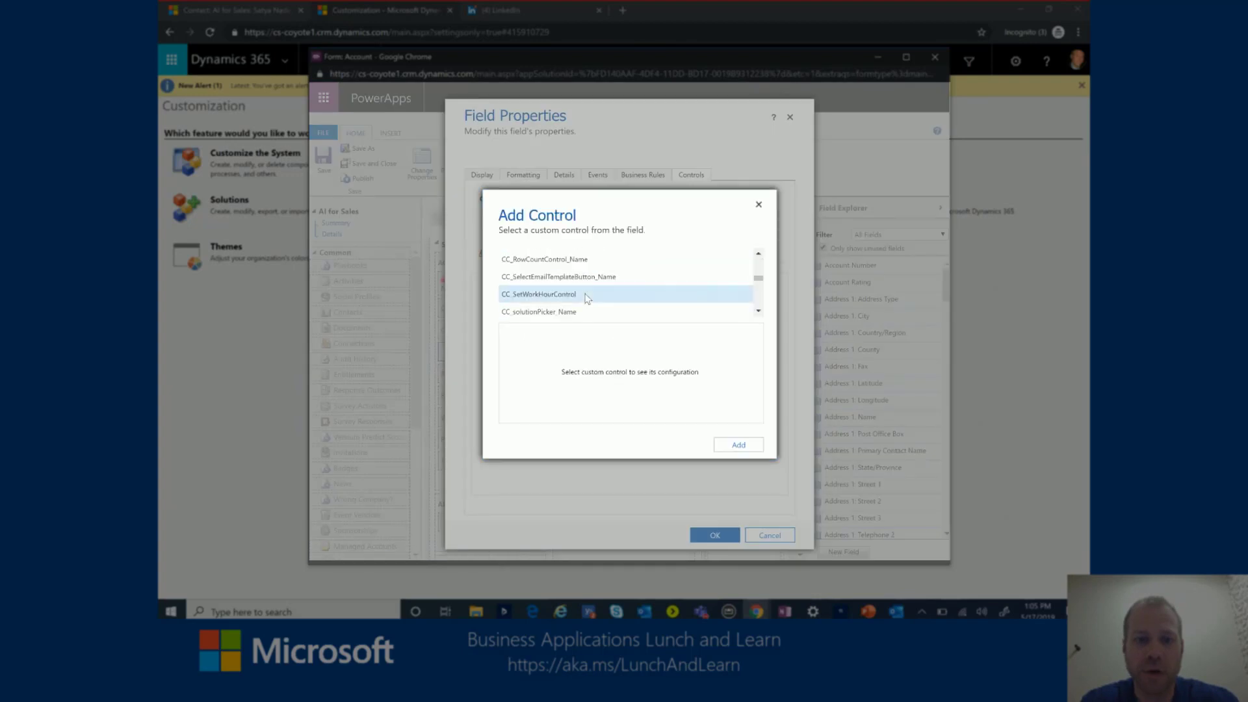
pyautogui.scroll(-3)
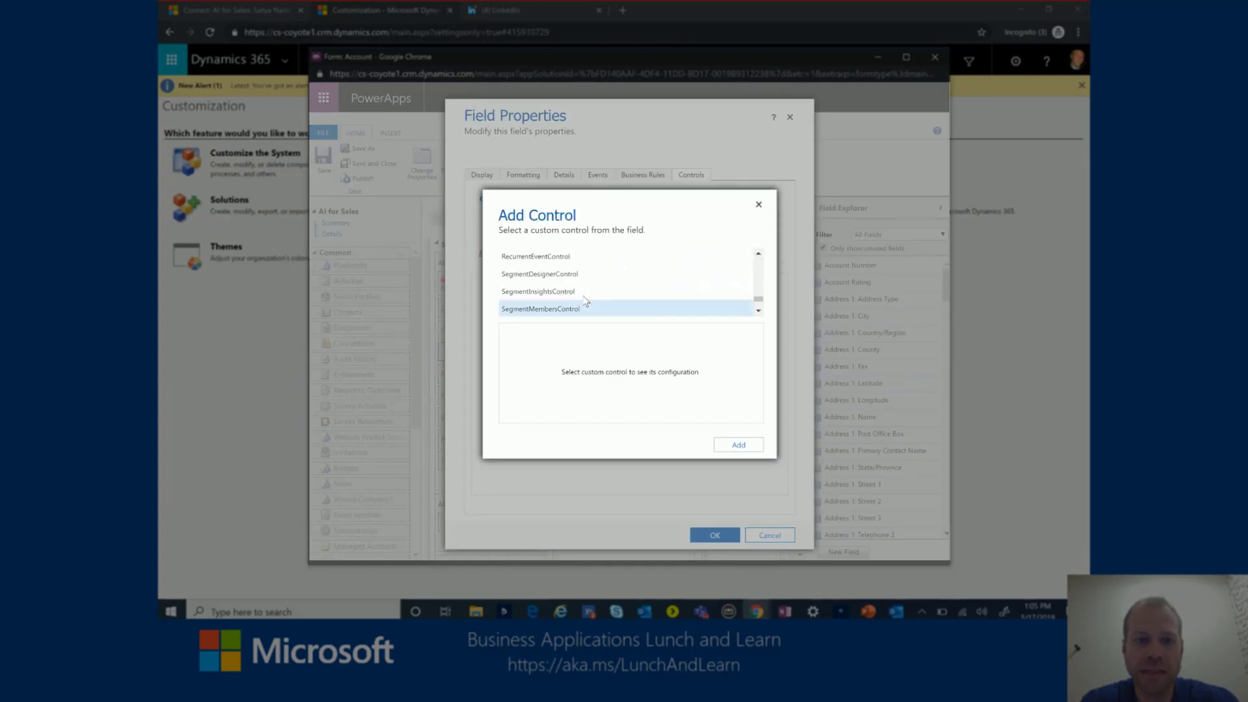
pyautogui.scroll(-3)
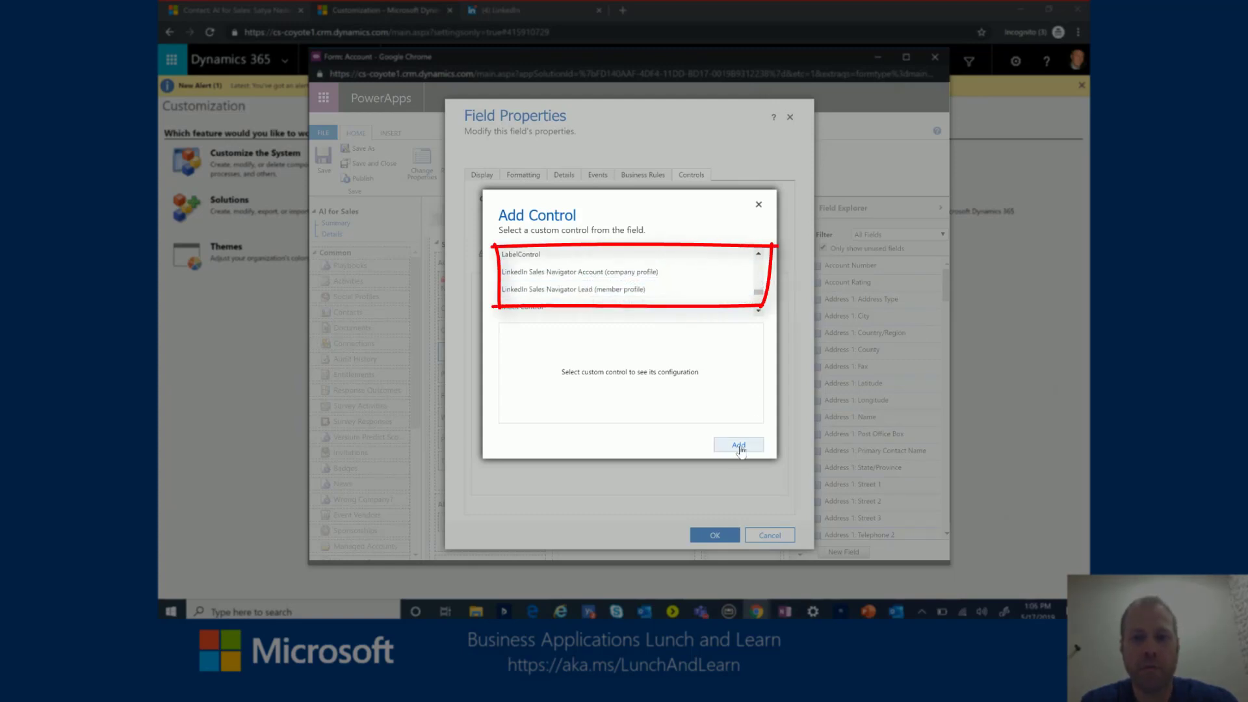
pyautogui.click(737, 445)
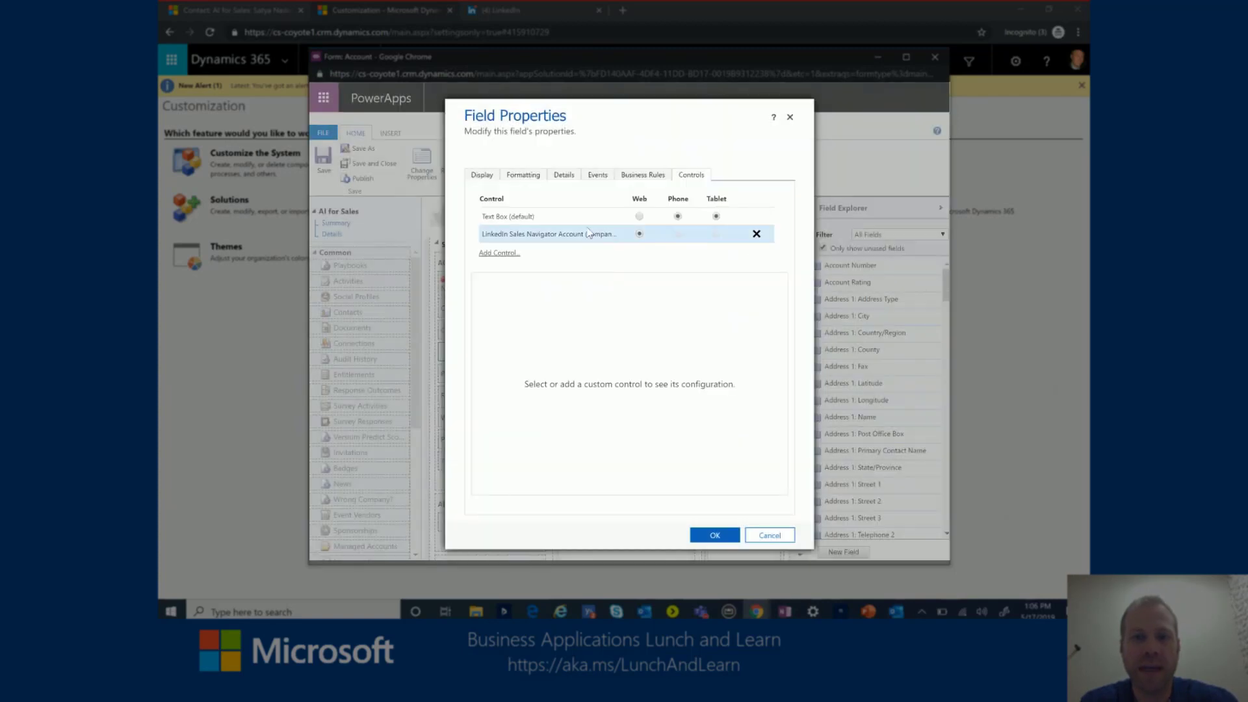
# - Use the Sales Navigator Account control for Web, confirm, and publish the Account form
pyautogui.click(549, 234)
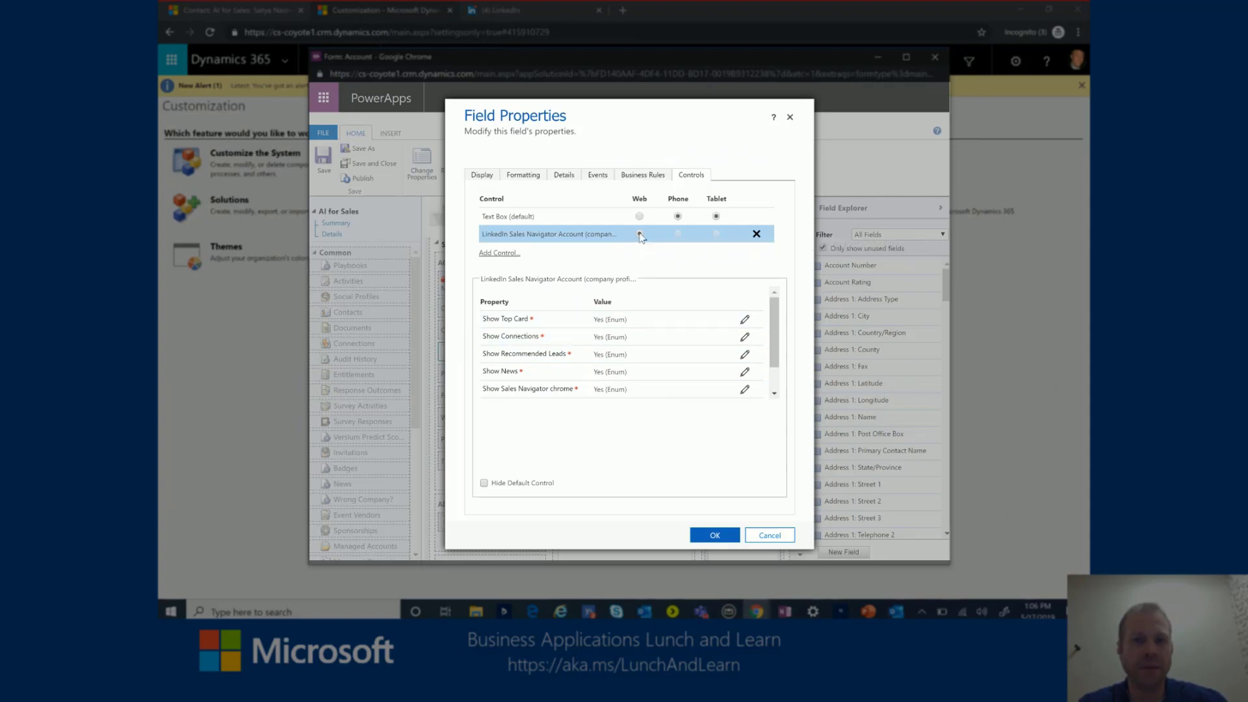
pyautogui.click(639, 234)
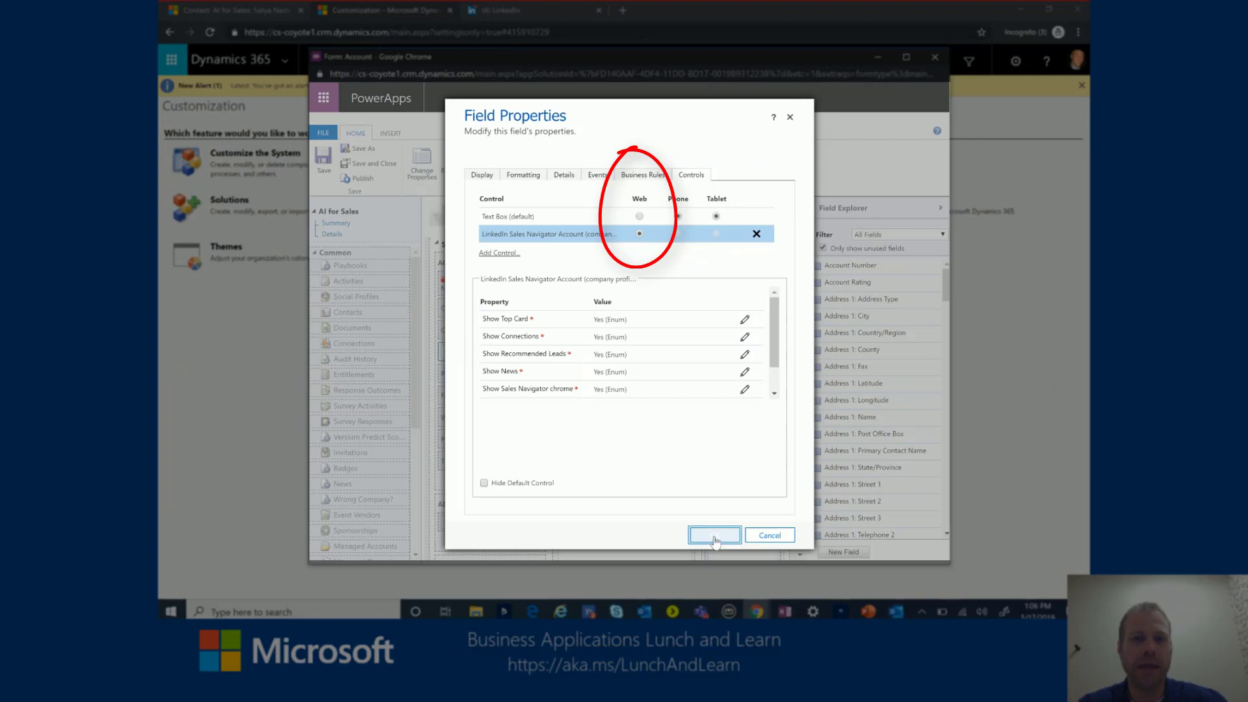
pyautogui.click(713, 535)
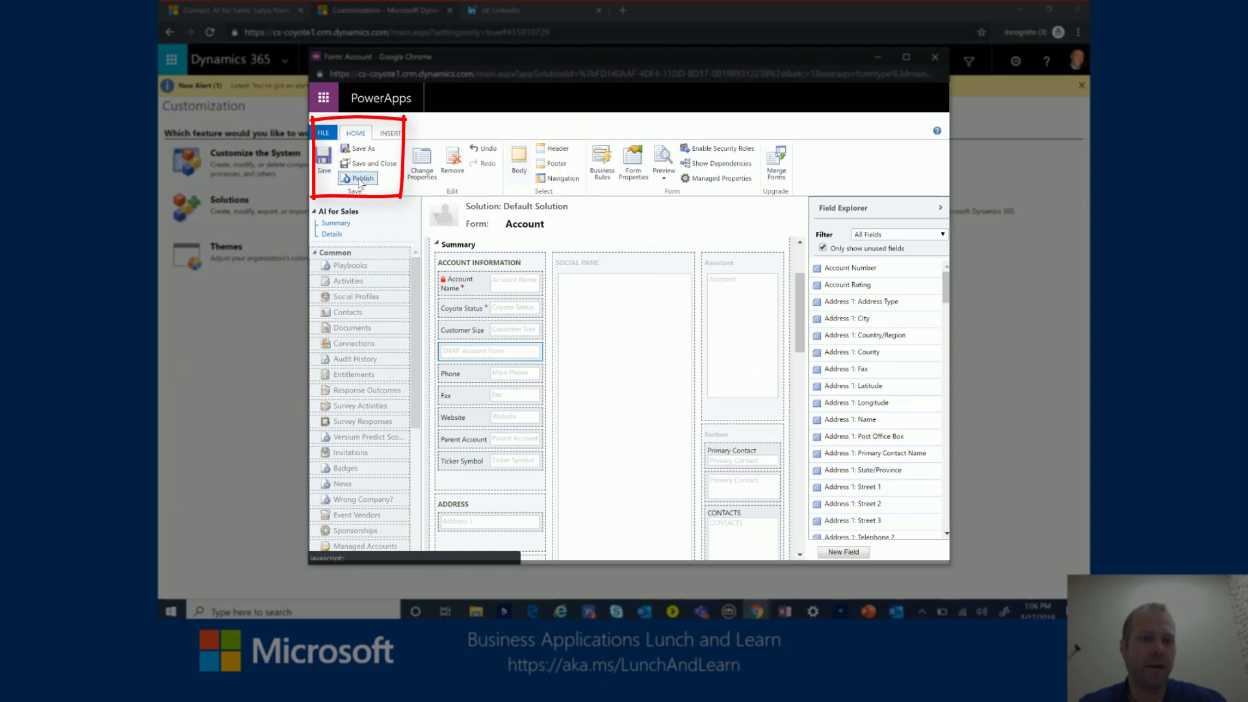
pyautogui.click(362, 177)
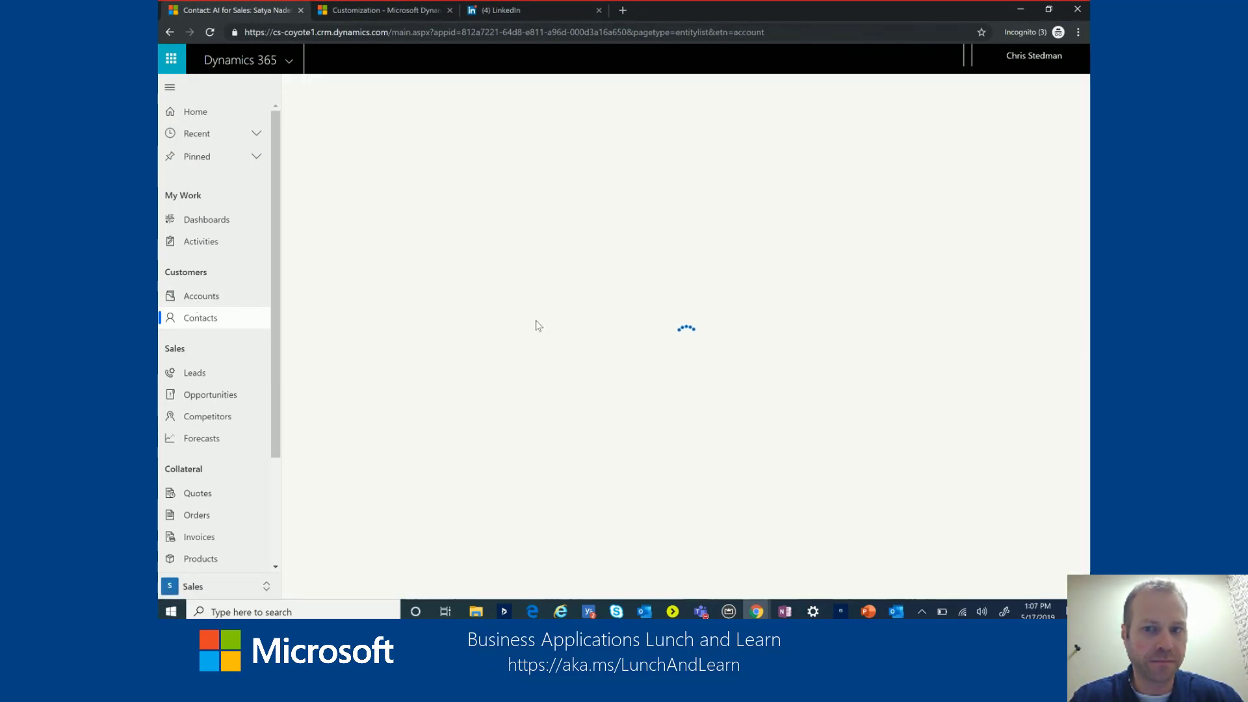
# - Open the Microsoft Corporation account and expand its Sales Navigator company profile details
pyautogui.click(201, 295)
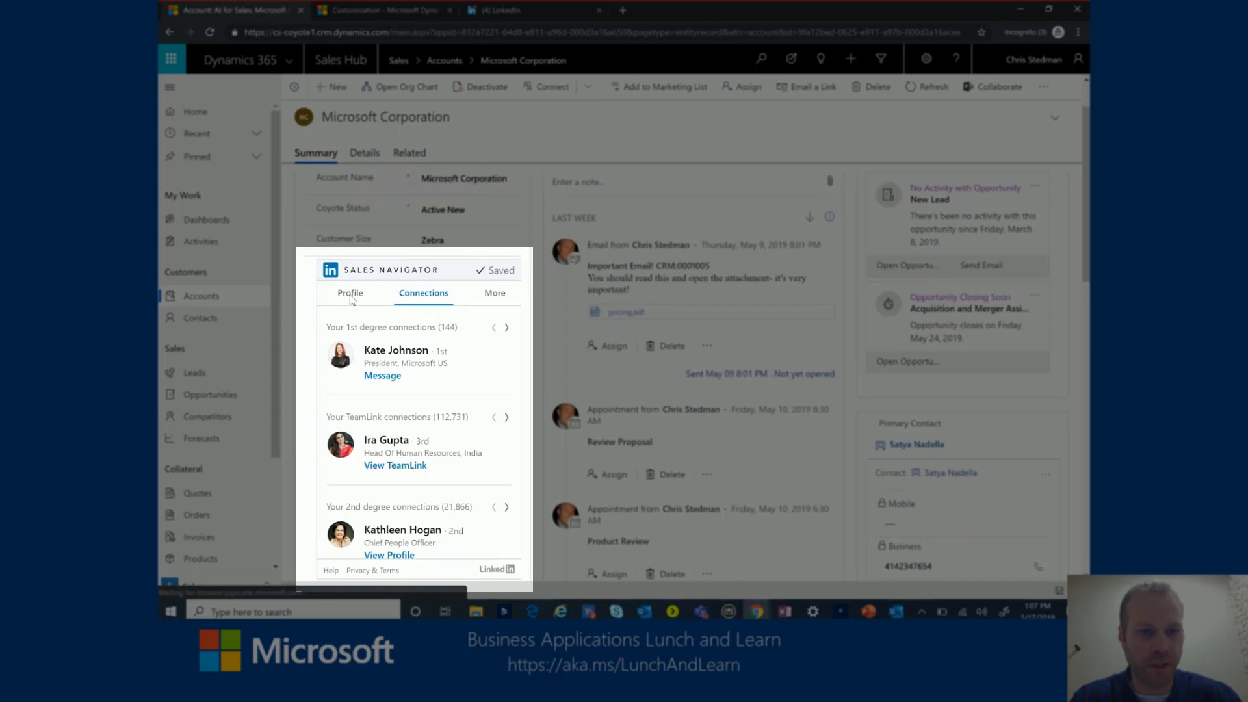
pyautogui.click(349, 293)
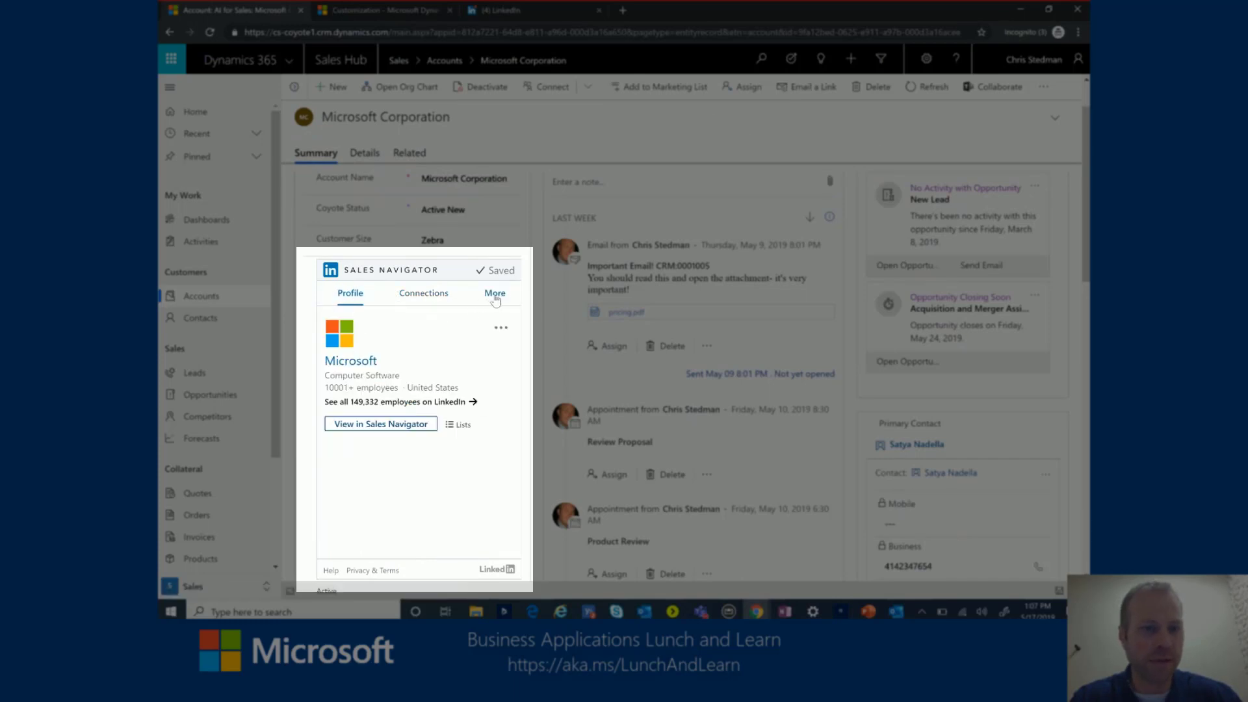
pyautogui.click(494, 293)
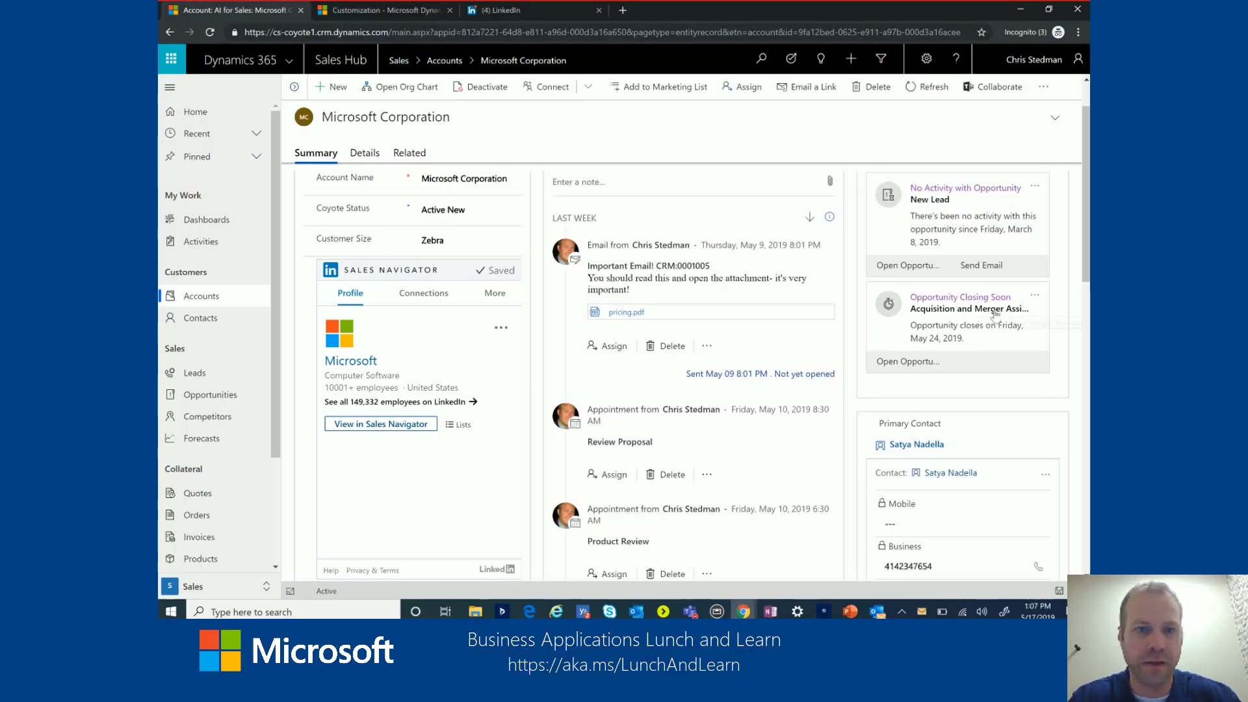
pyautogui.moveTo(969, 309)
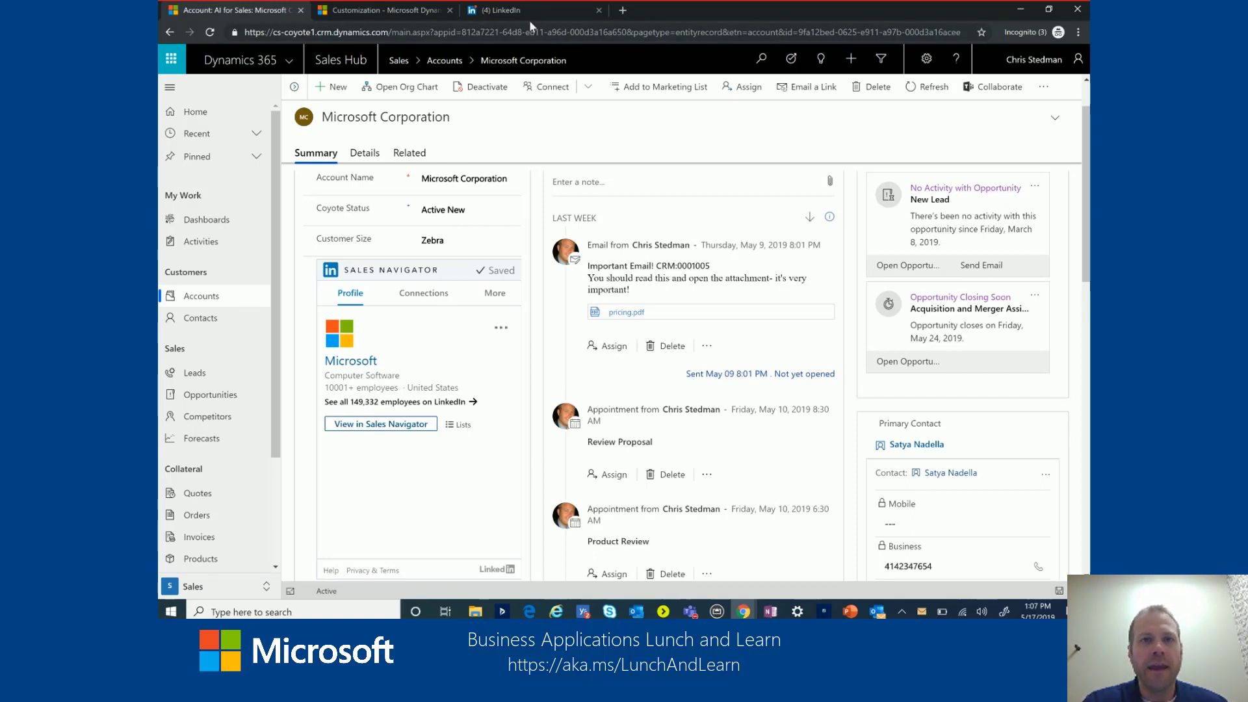
# - In Sales Navigator, open Admin settings and edit the CRM Settings for Microsoft Dynamics
pyautogui.click(518, 9)
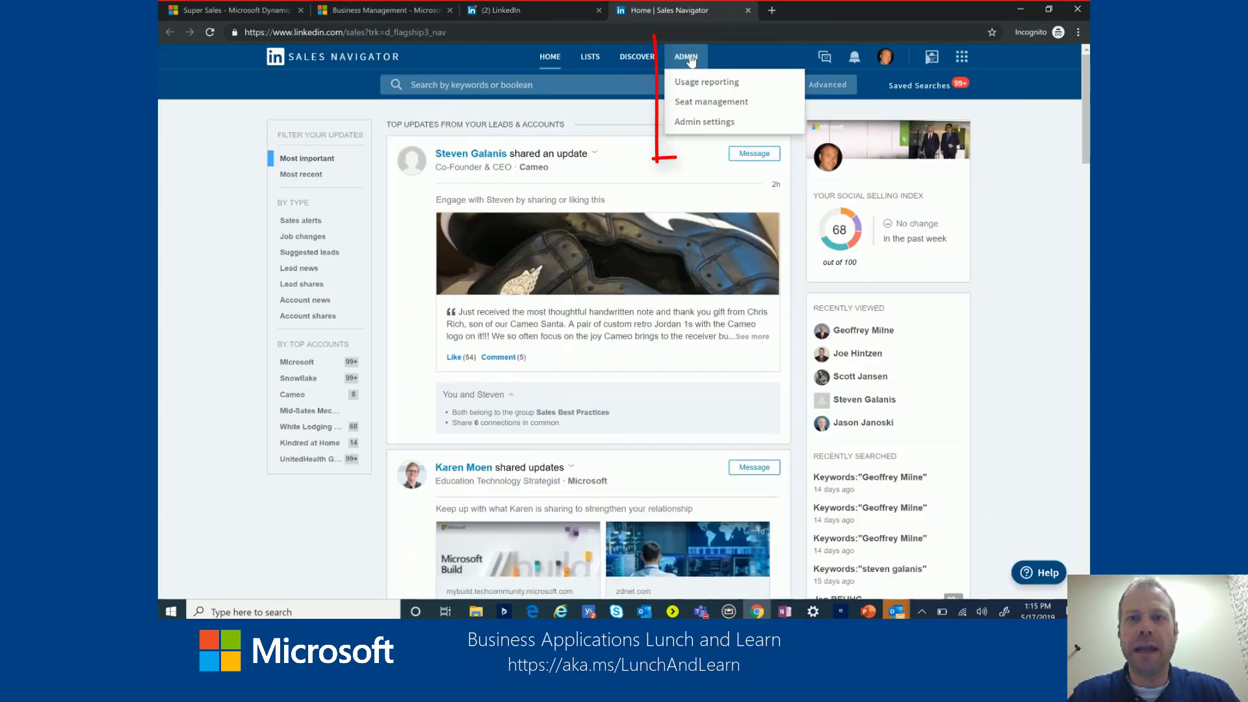
pyautogui.moveTo(703, 121)
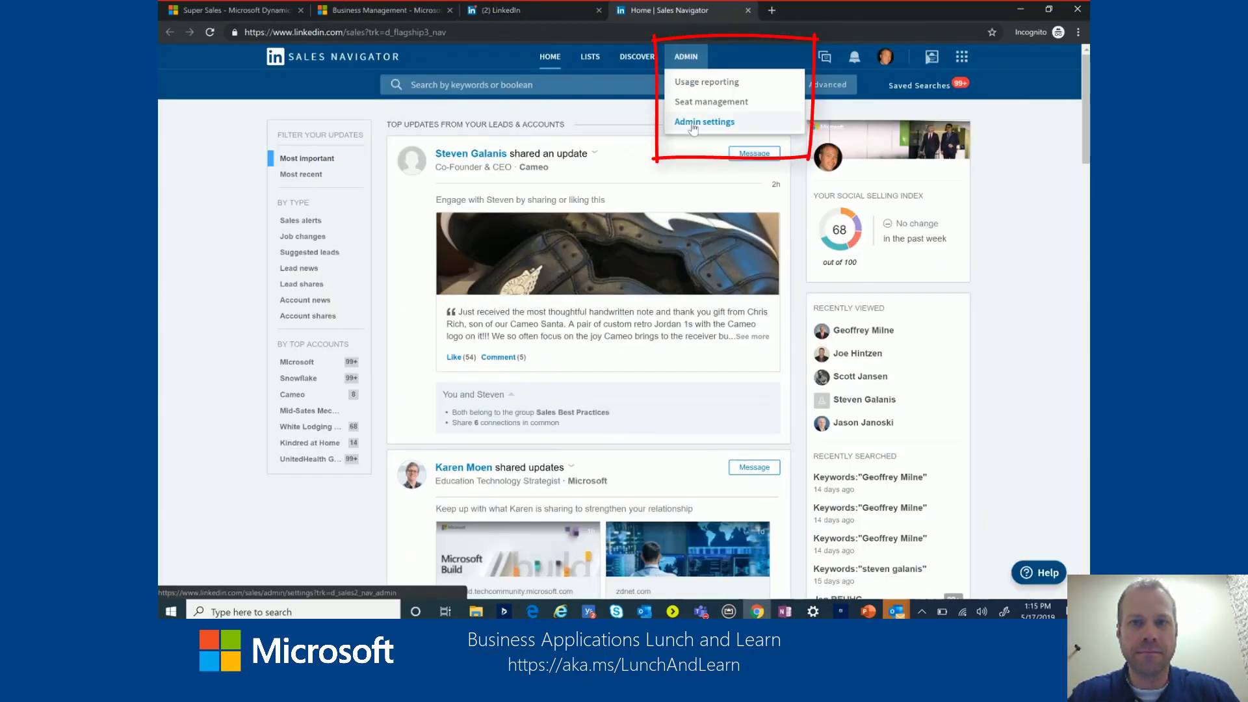
pyautogui.click(703, 121)
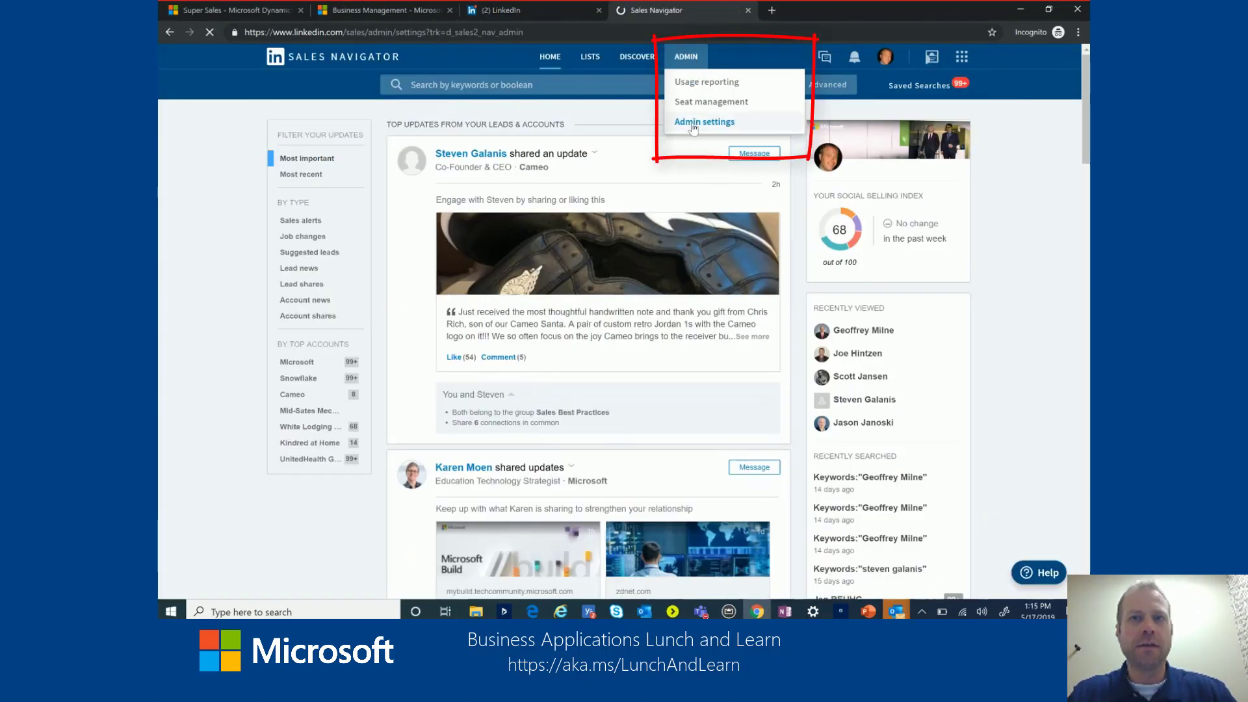
pyautogui.click(704, 121)
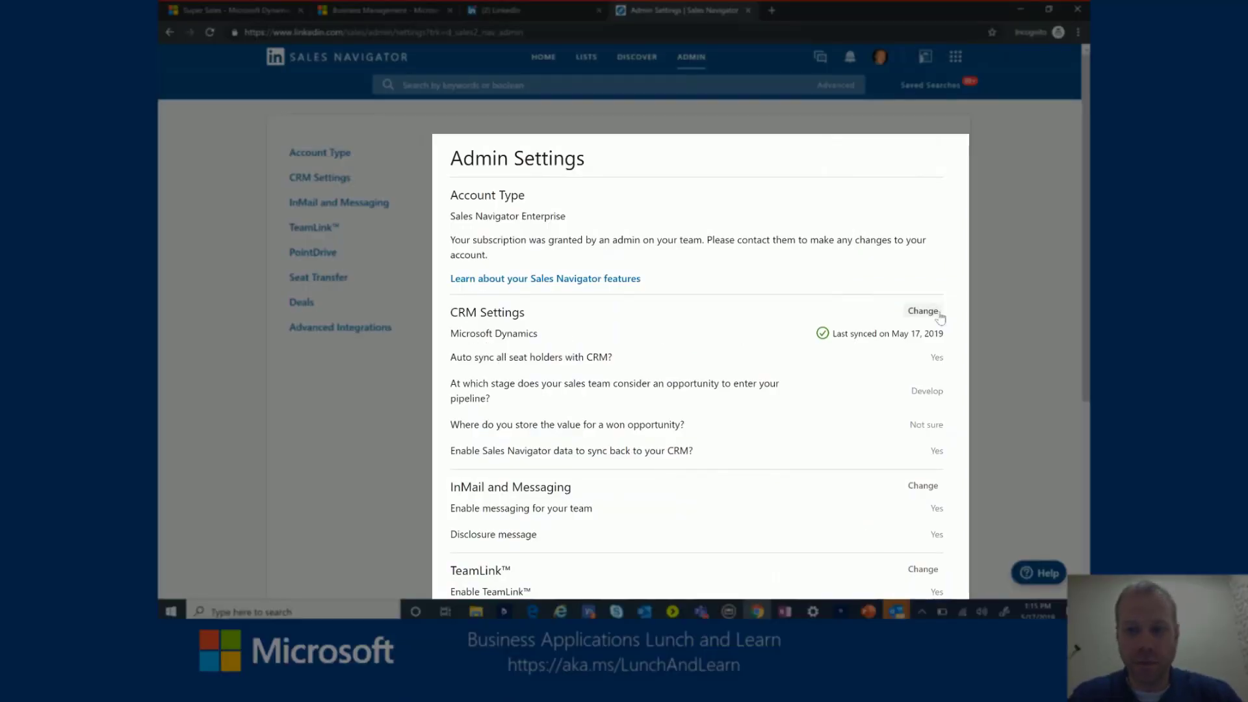
pyautogui.click(922, 310)
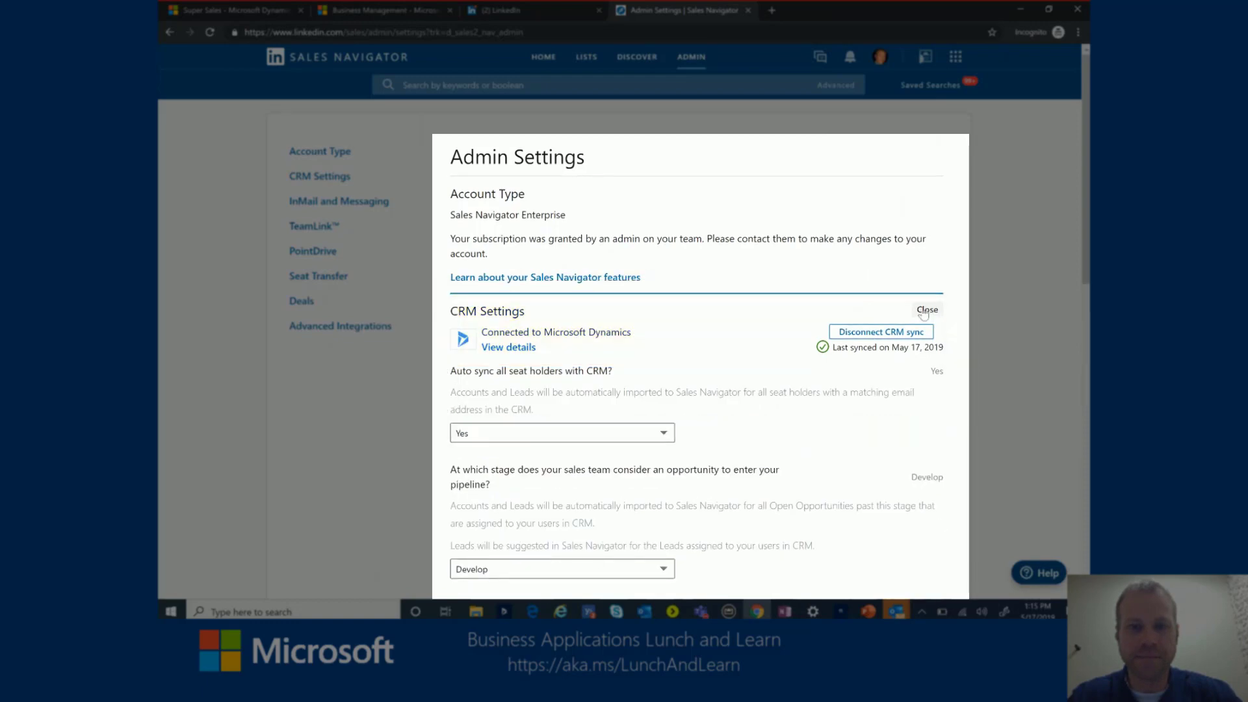
pyautogui.scroll(-3)
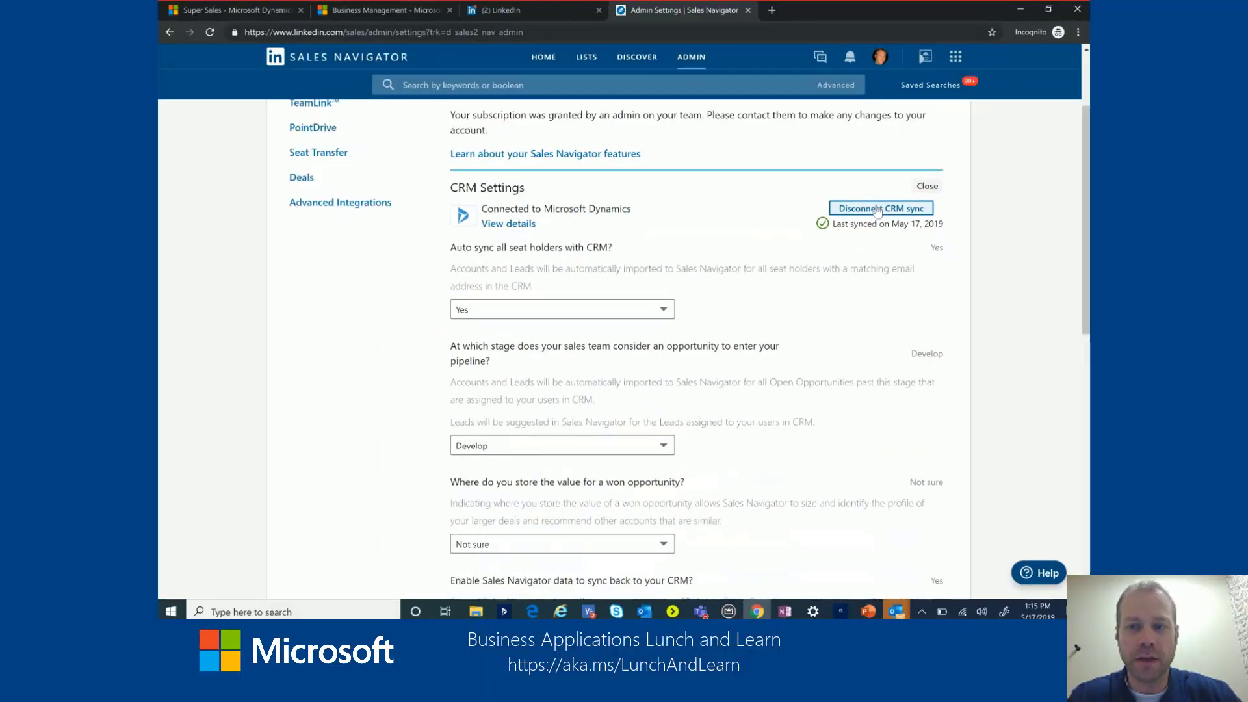
# - Disconnect the CRM sync and reconnect using Dynamics subdomain cs-coyote1.crm
pyautogui.click(879, 208)
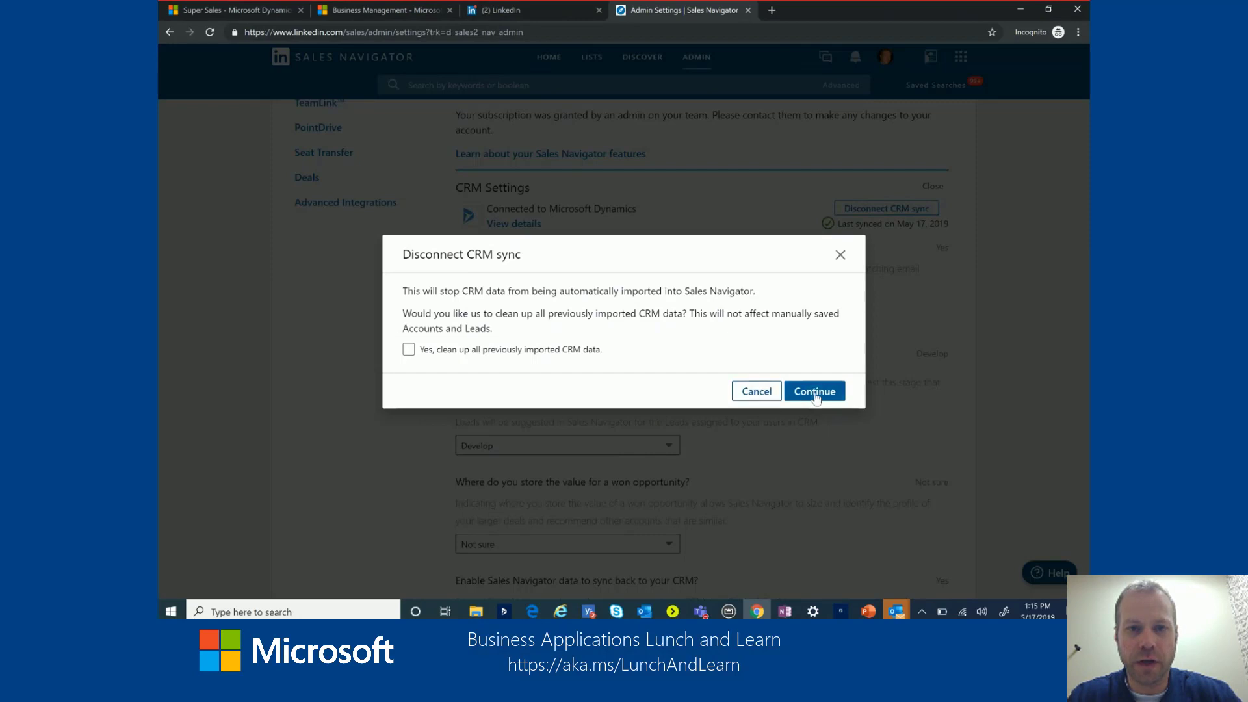
pyautogui.click(814, 390)
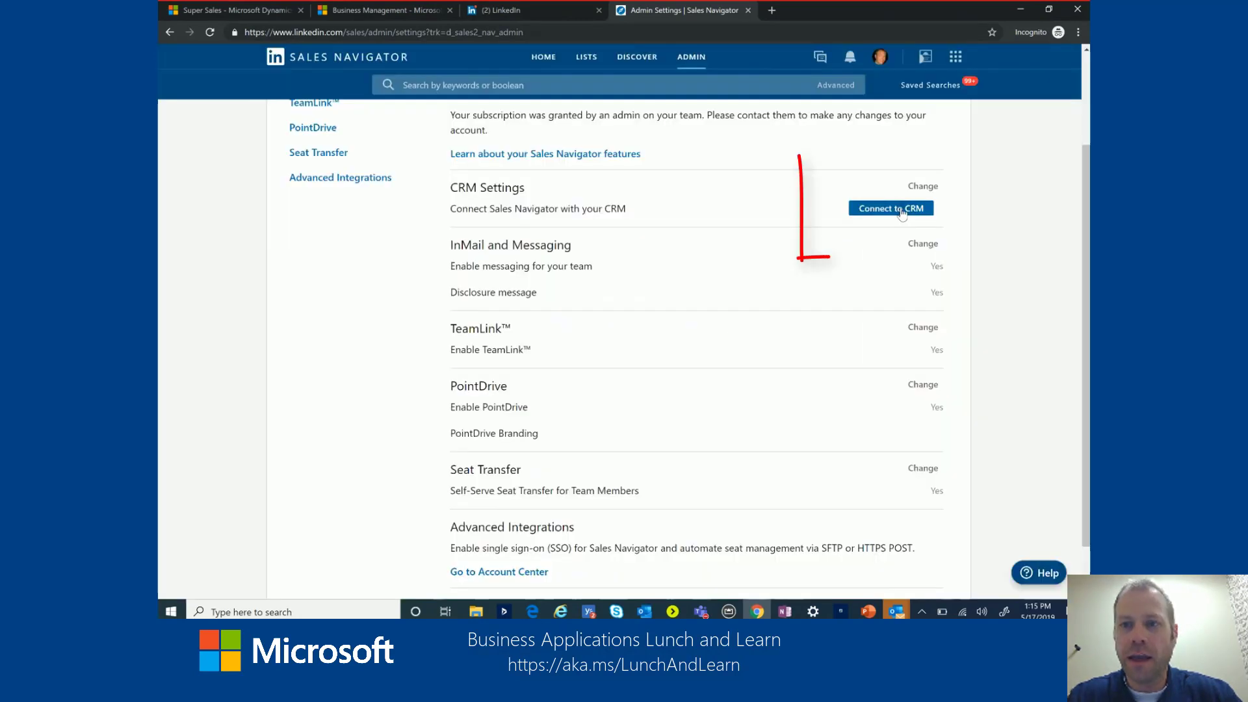
pyautogui.click(891, 208)
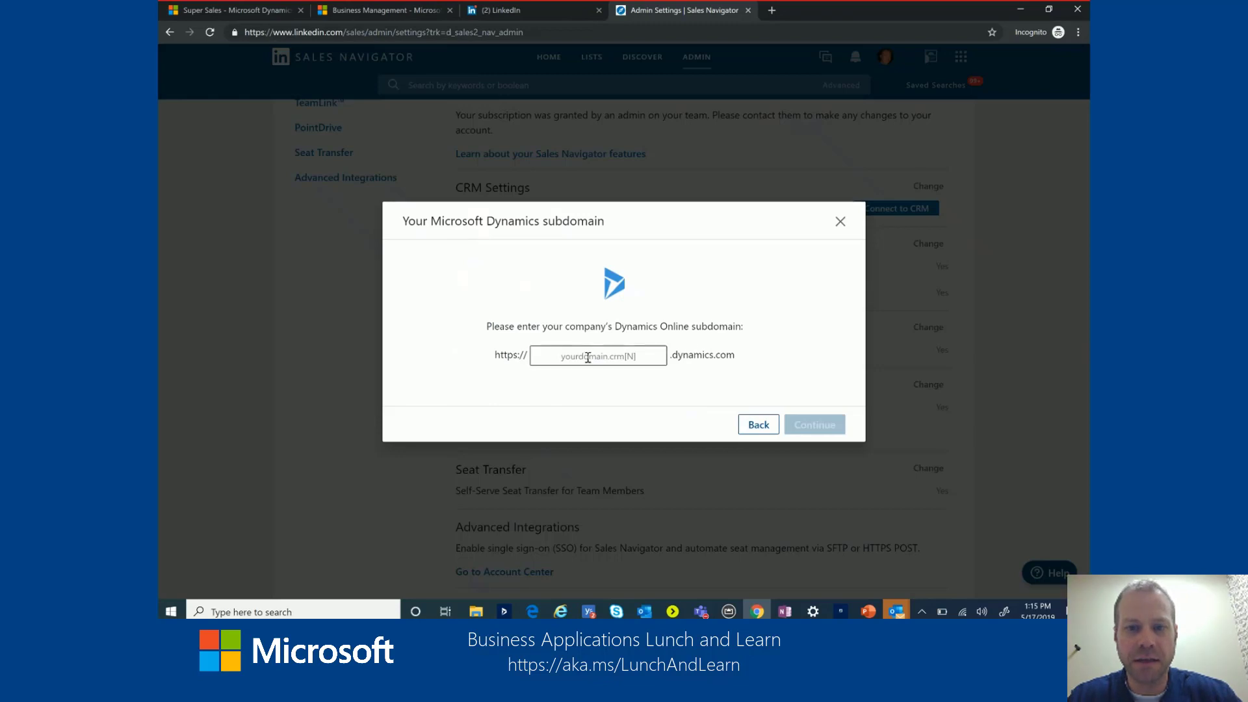
pyautogui.write('cscoyote')
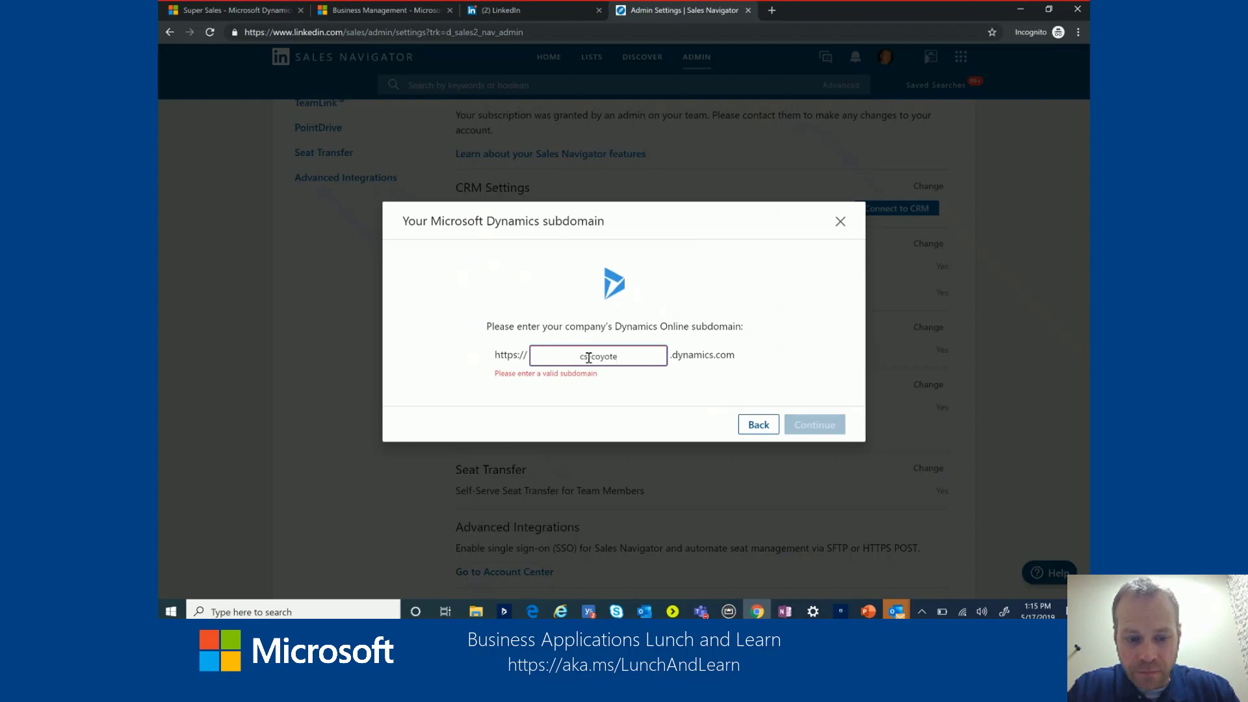
pyautogui.write('cs-coyote1.crm')
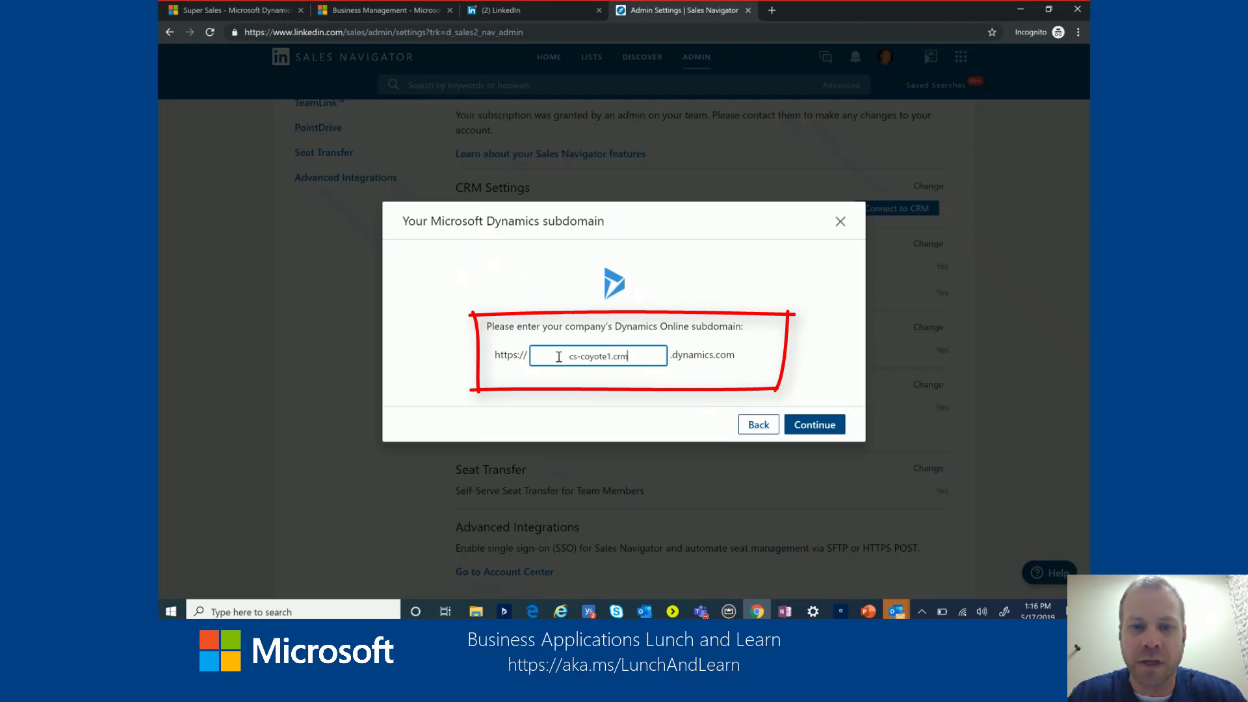
pyautogui.press('Backspace')
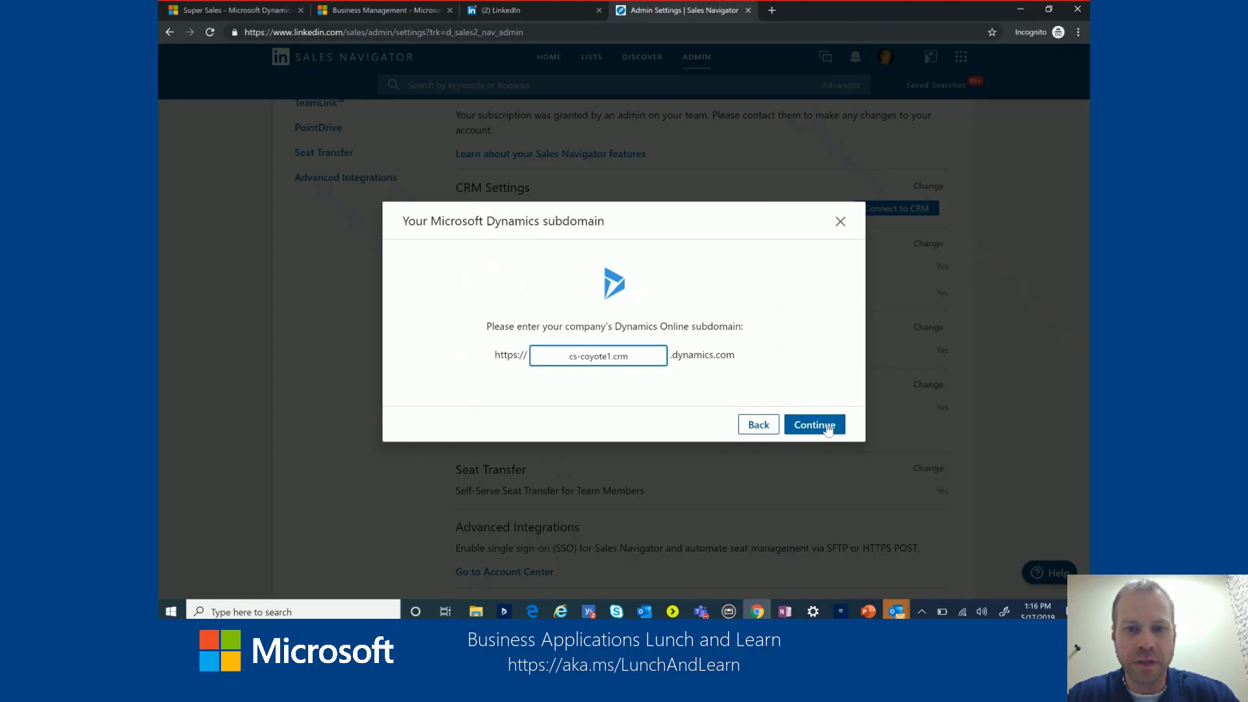
# - Reconnect Sales Navigator to Dynamics using the signed-in Microsoft account and check Admin Settings
pyautogui.click(814, 424)
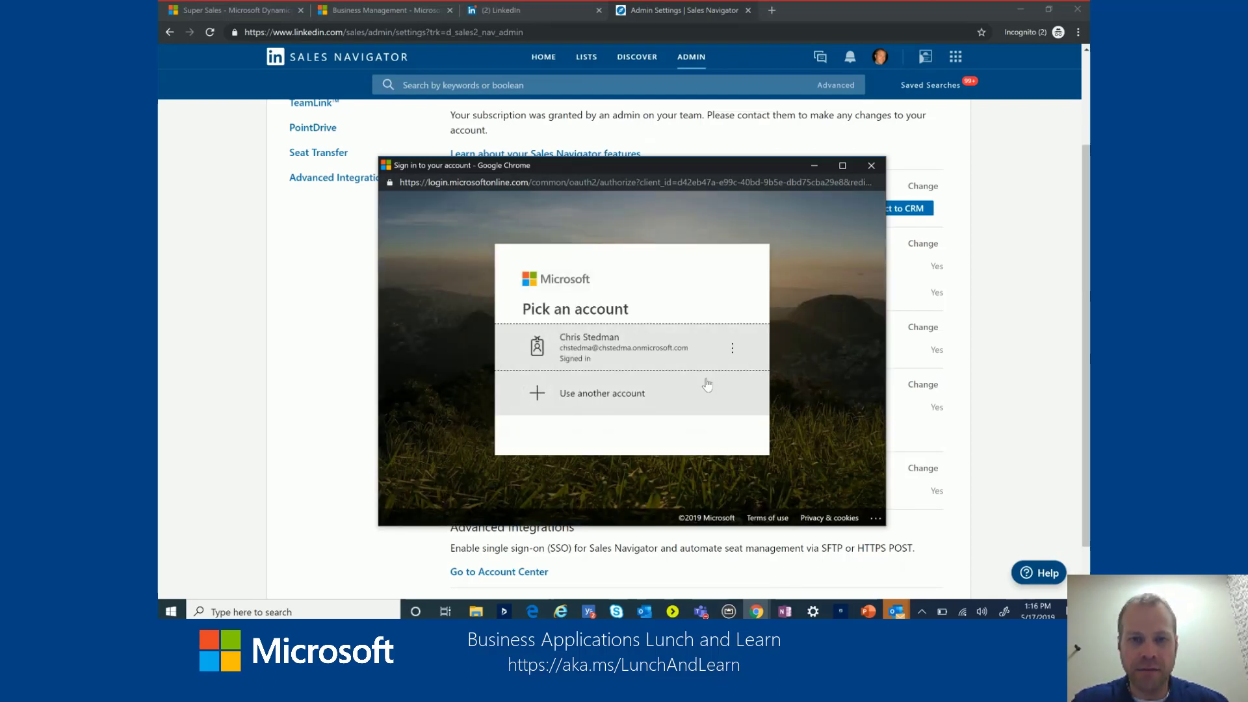
pyautogui.click(629, 347)
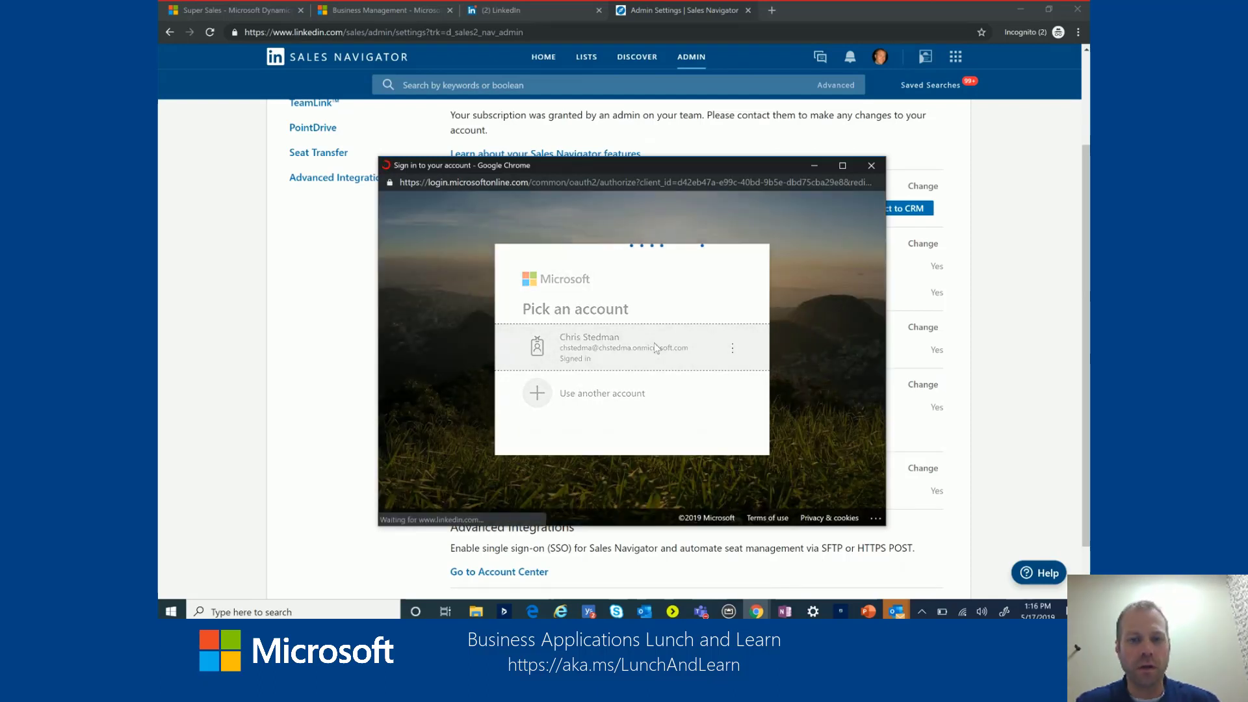
pyautogui.click(631, 347)
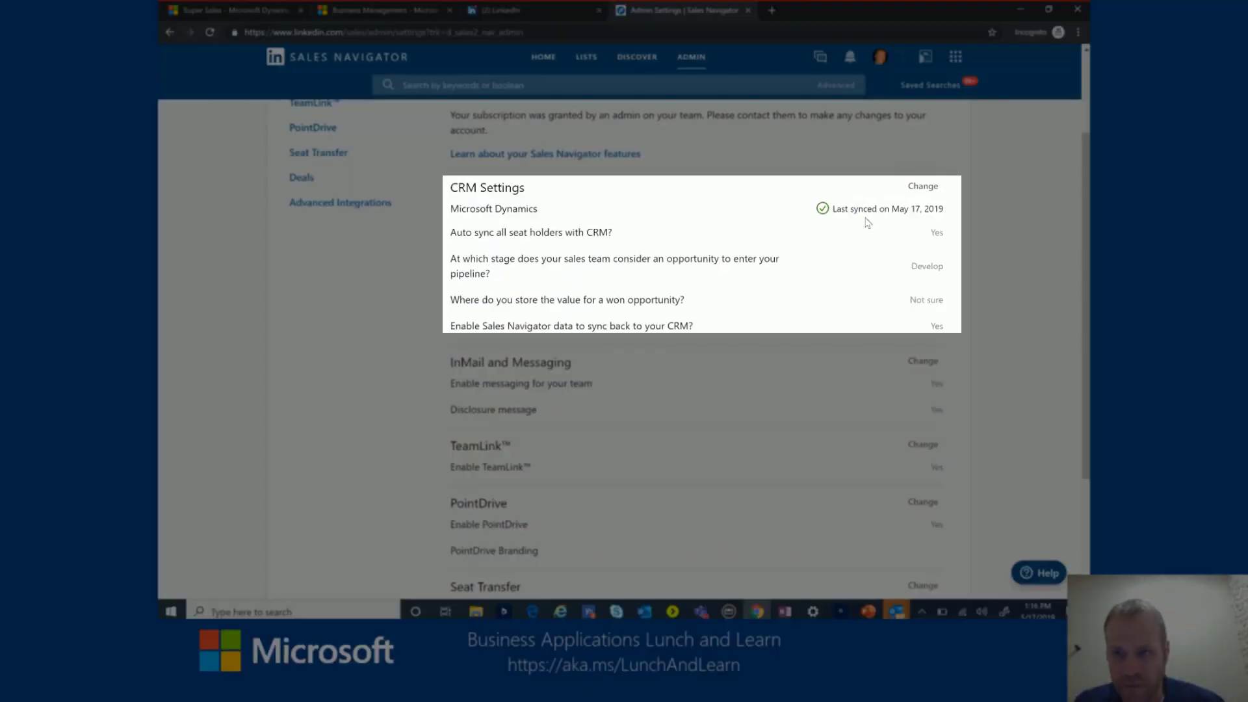
pyautogui.moveTo(865, 267)
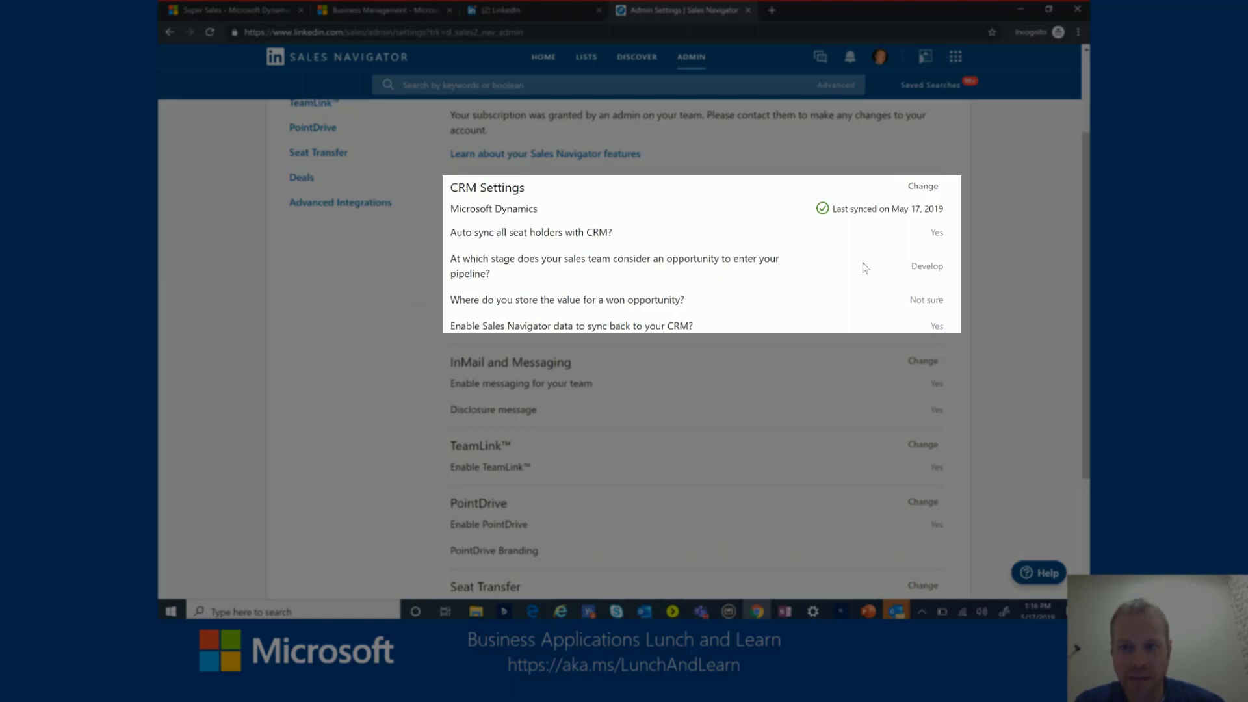
pyautogui.scroll(-3)
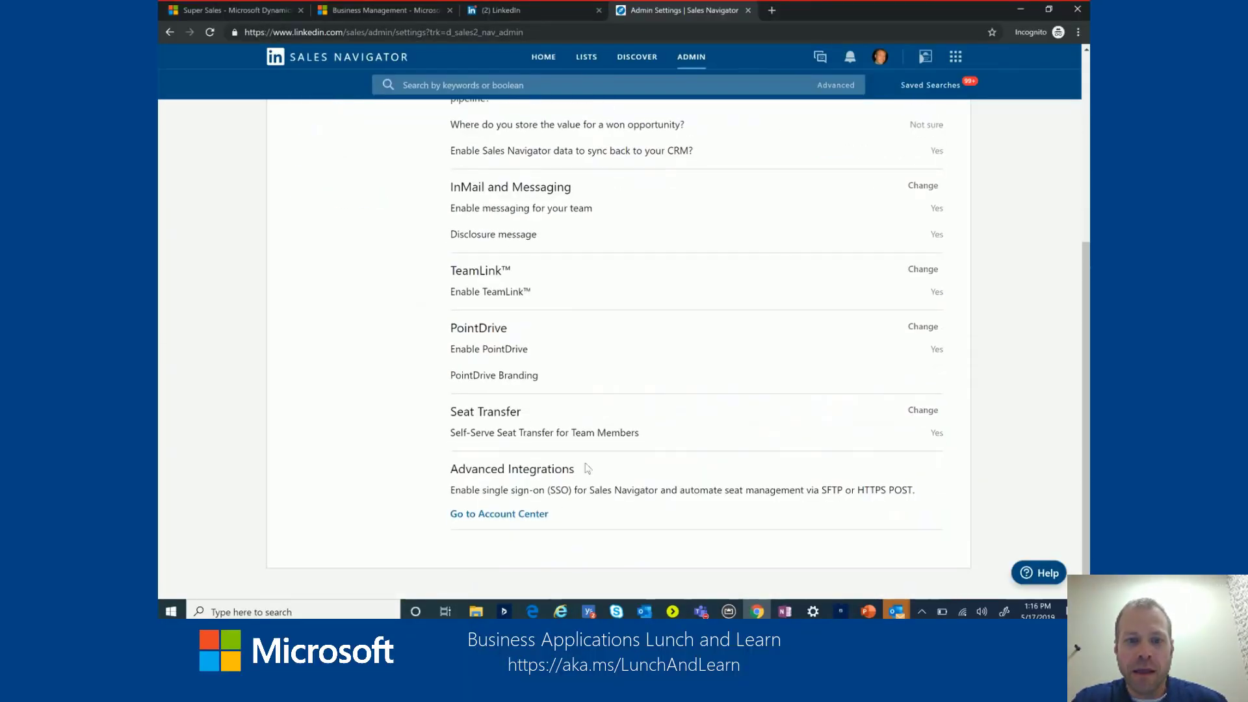
pyautogui.scroll(3)
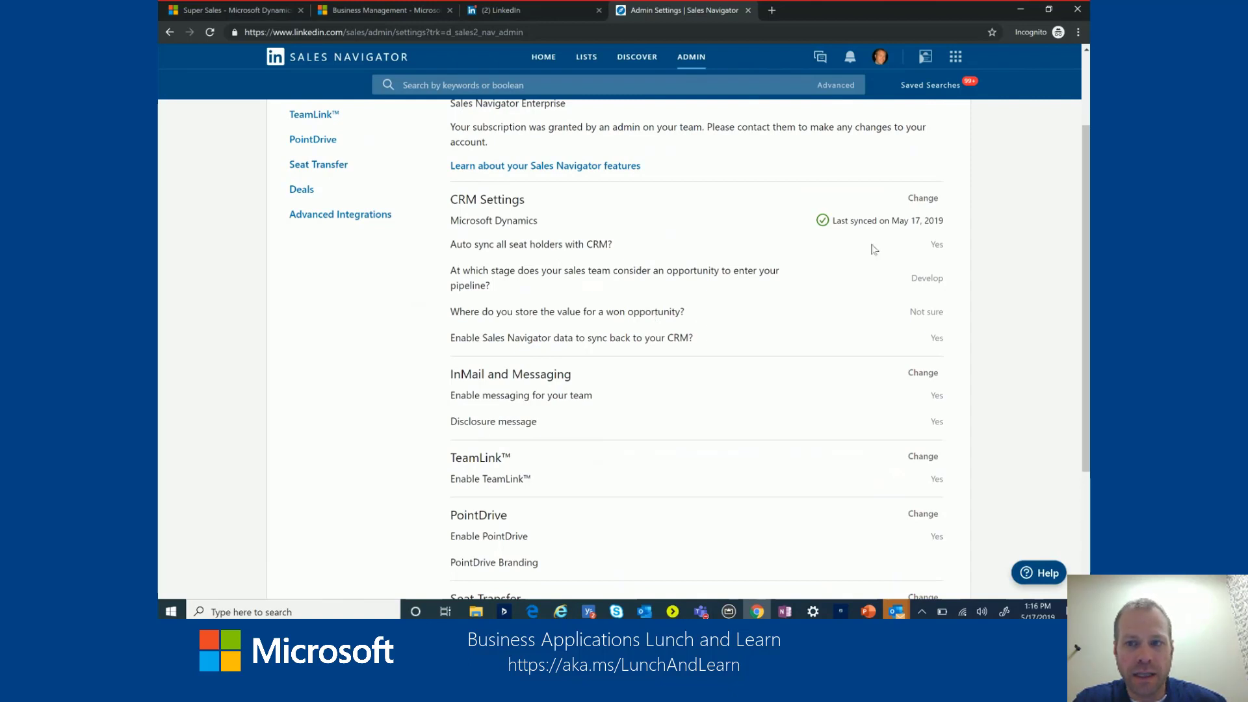
# - Reopen CRM Settings and review sync-back for InMails, PointDrive, Messages and Notes
pyautogui.click(923, 198)
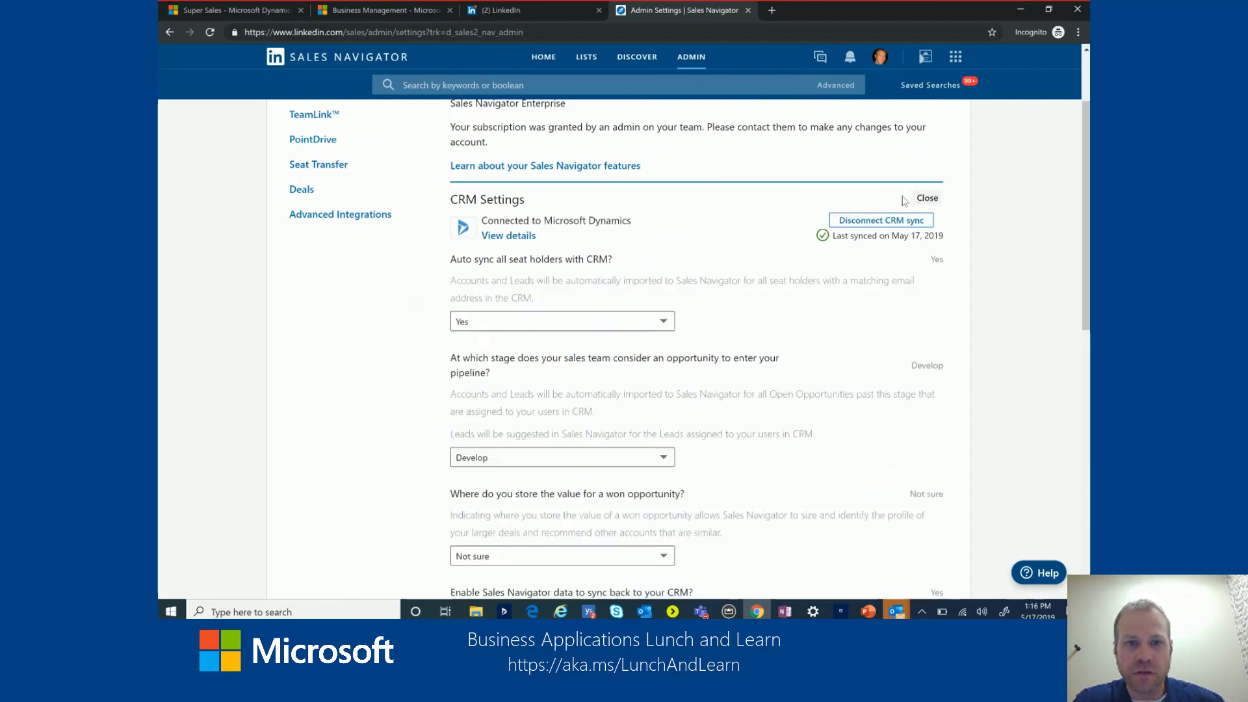
pyautogui.scroll(-3)
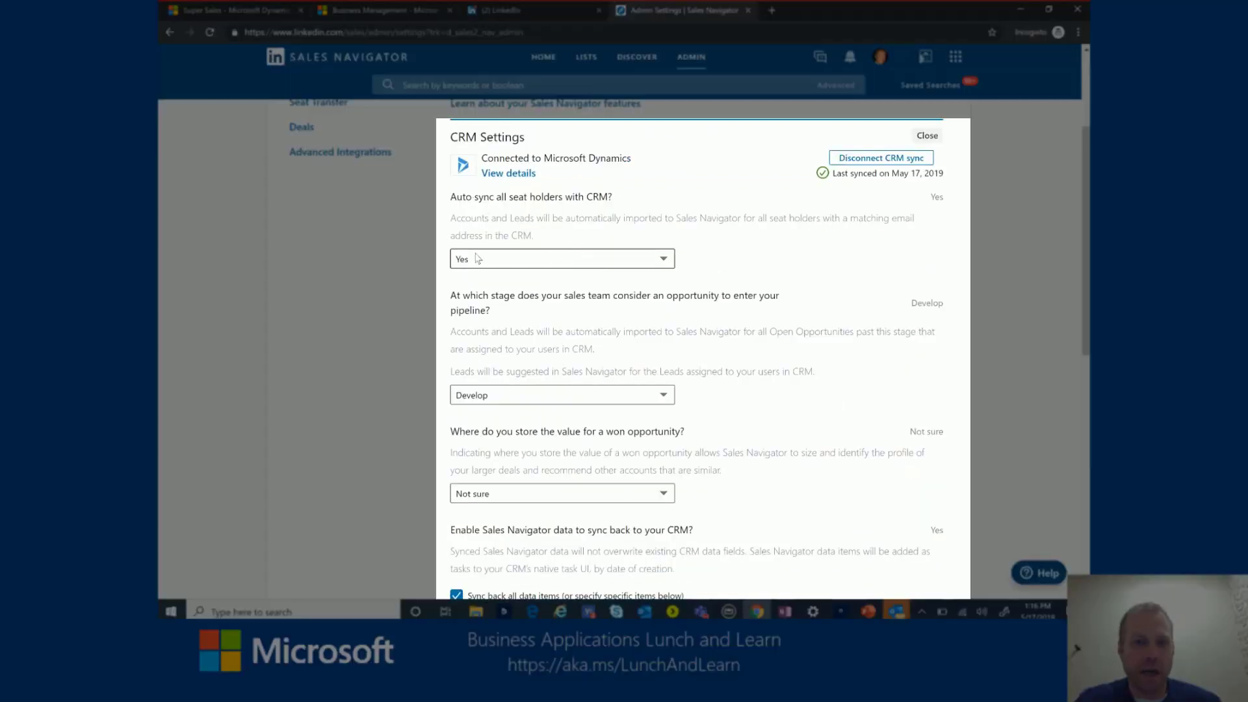
pyautogui.scroll(-3)
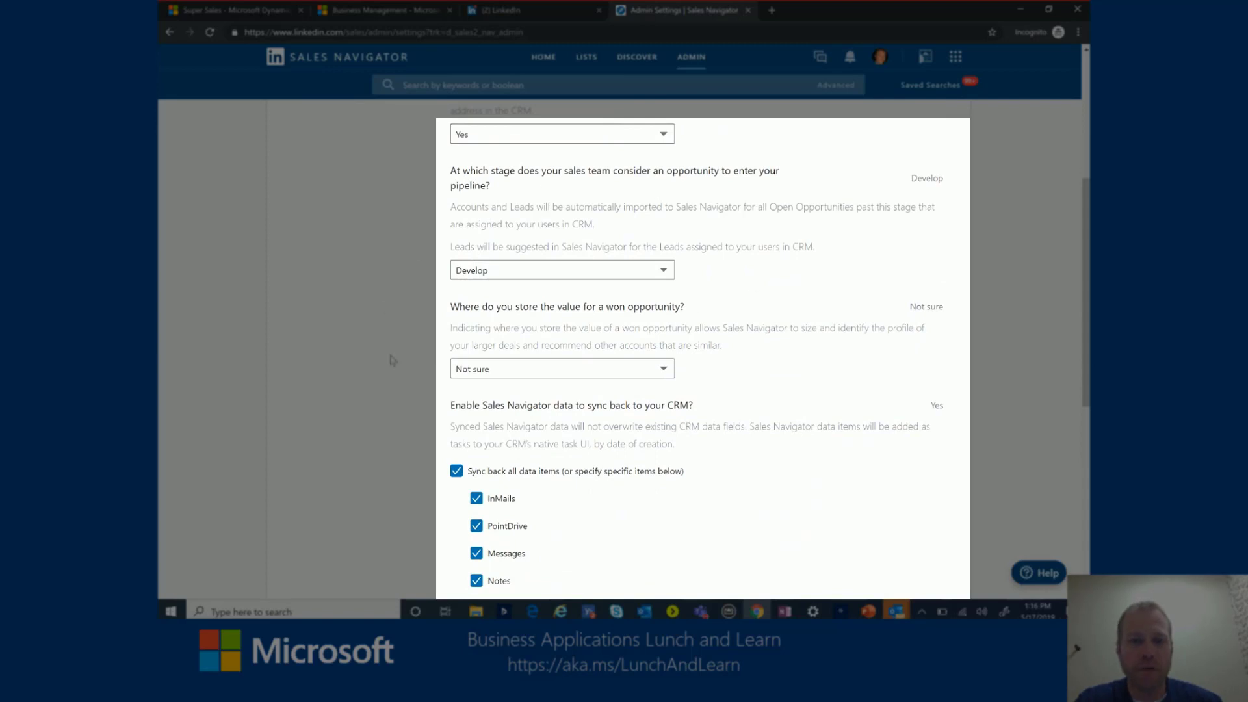
pyautogui.scroll(-3)
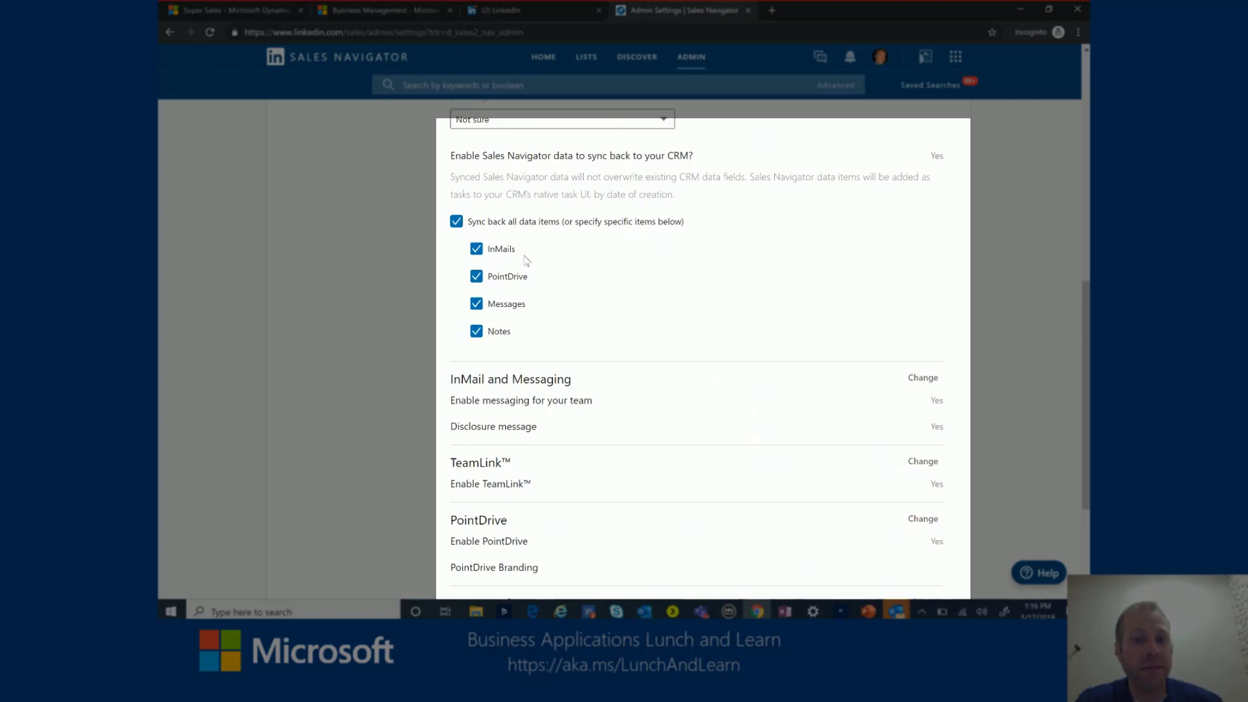
pyautogui.moveTo(540, 293)
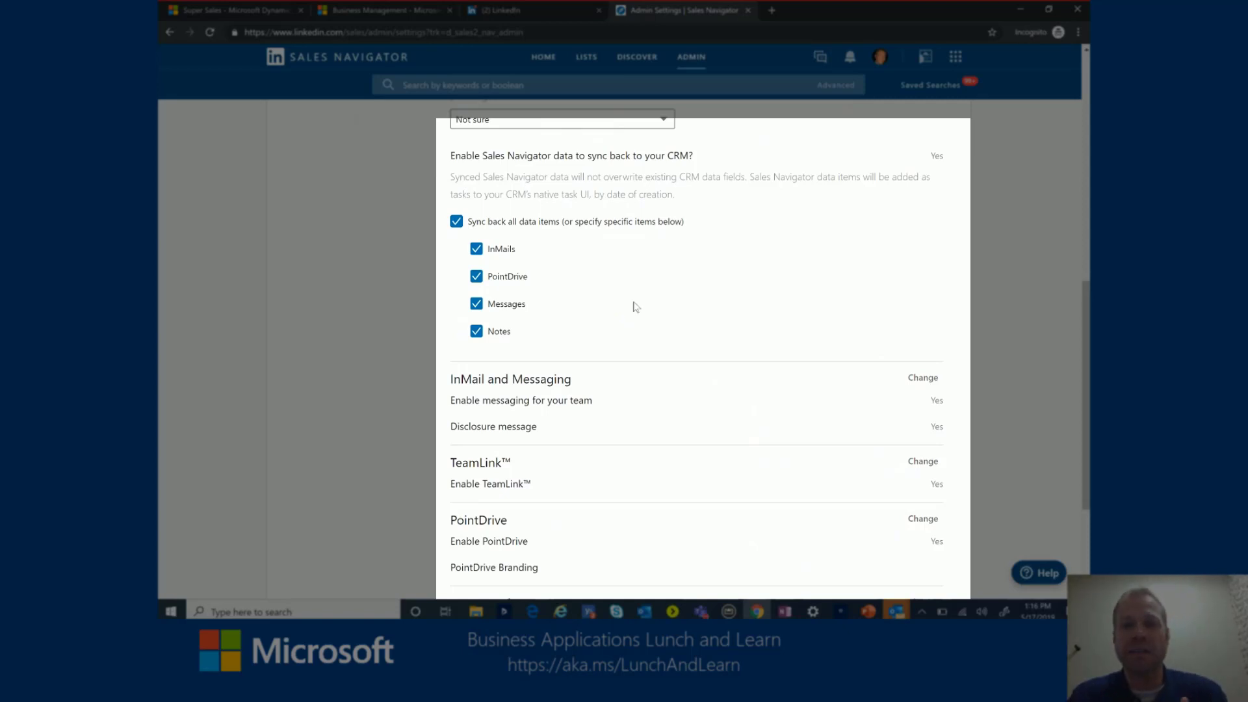
pyautogui.moveTo(465, 74)
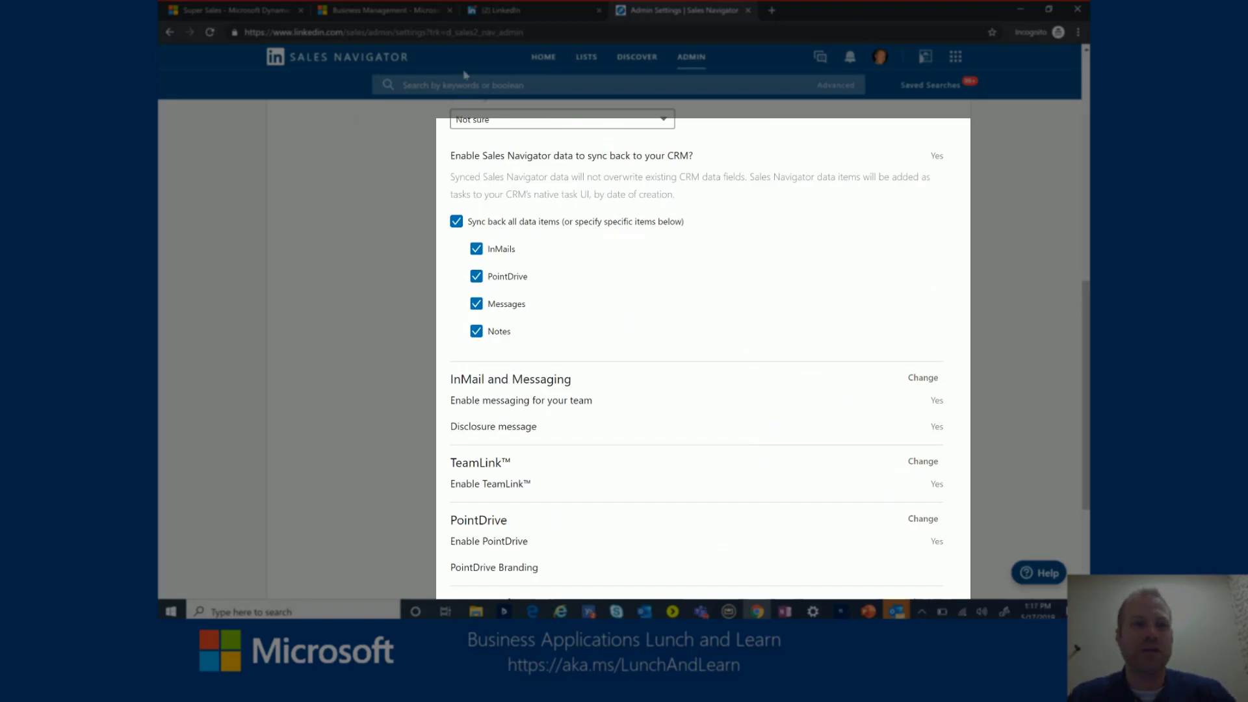
pyautogui.click(231, 9)
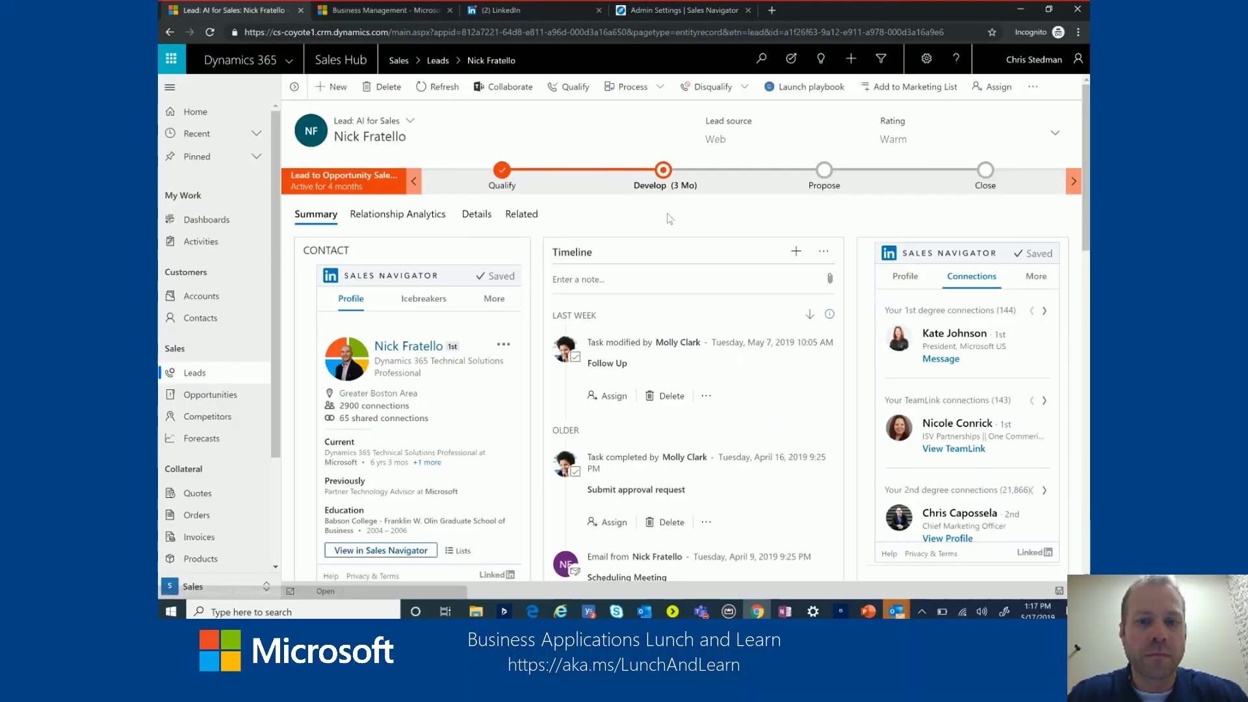
pyautogui.scroll(-3)
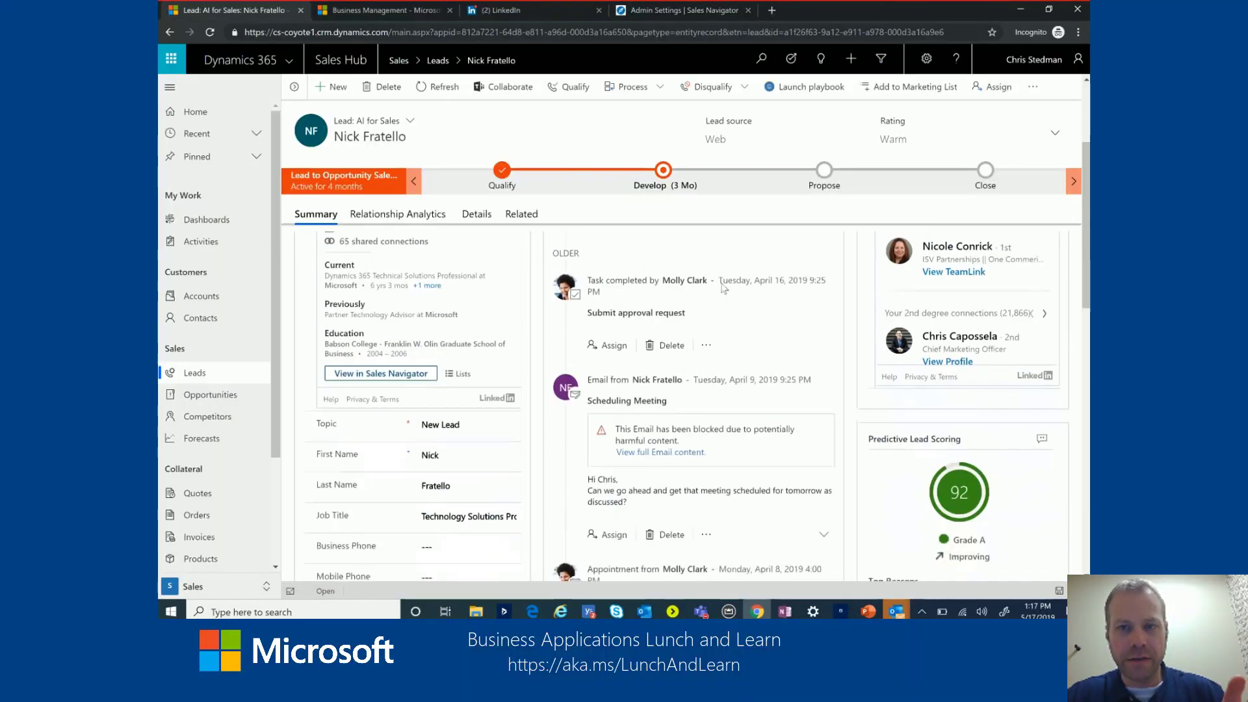
pyautogui.scroll(-3)
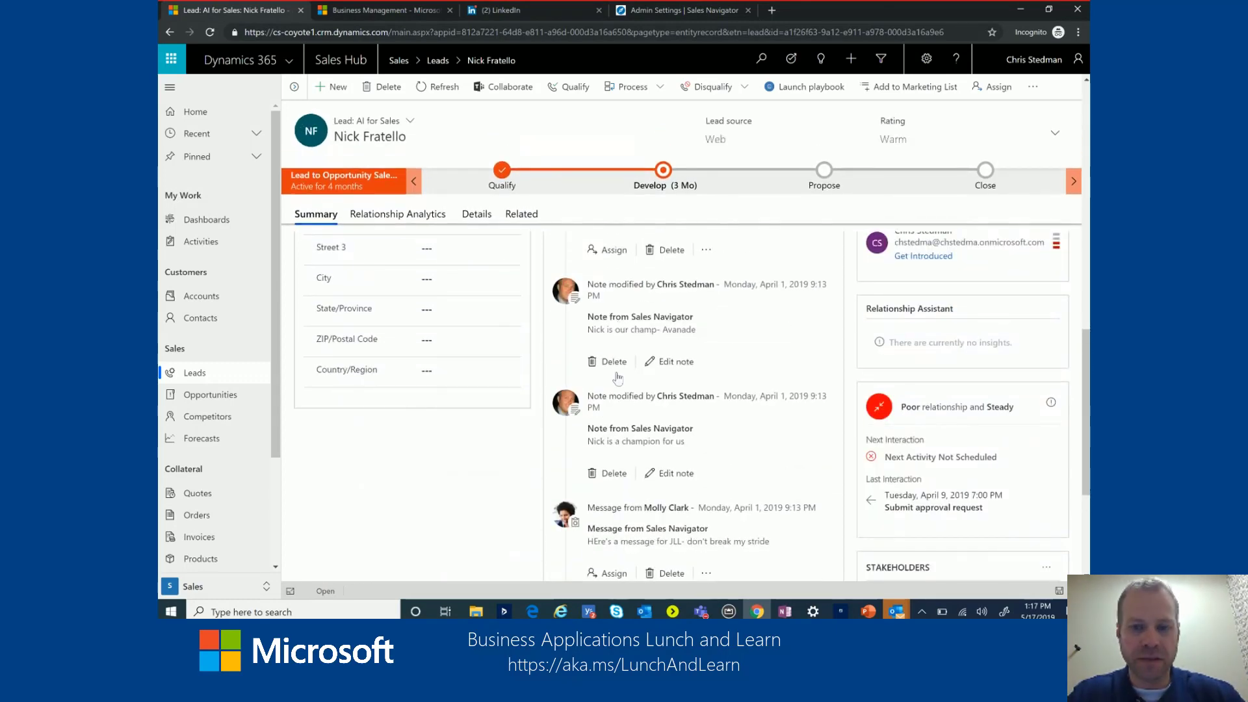
pyautogui.scroll(-3)
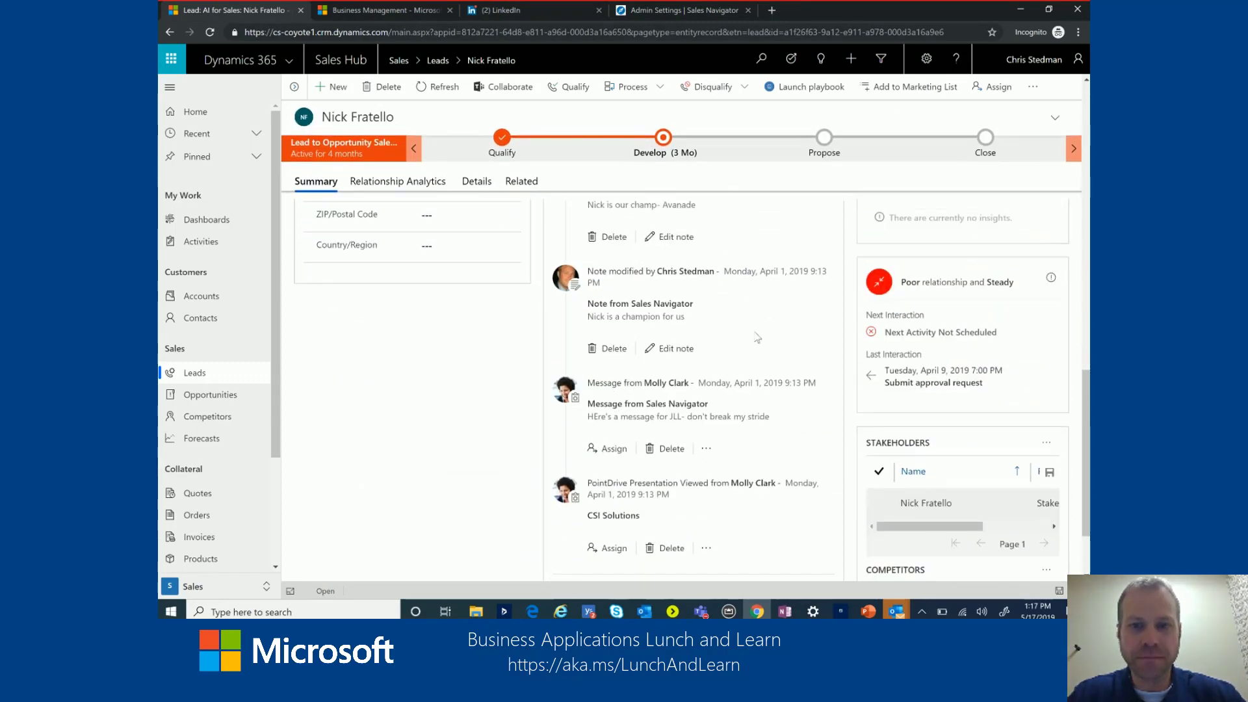